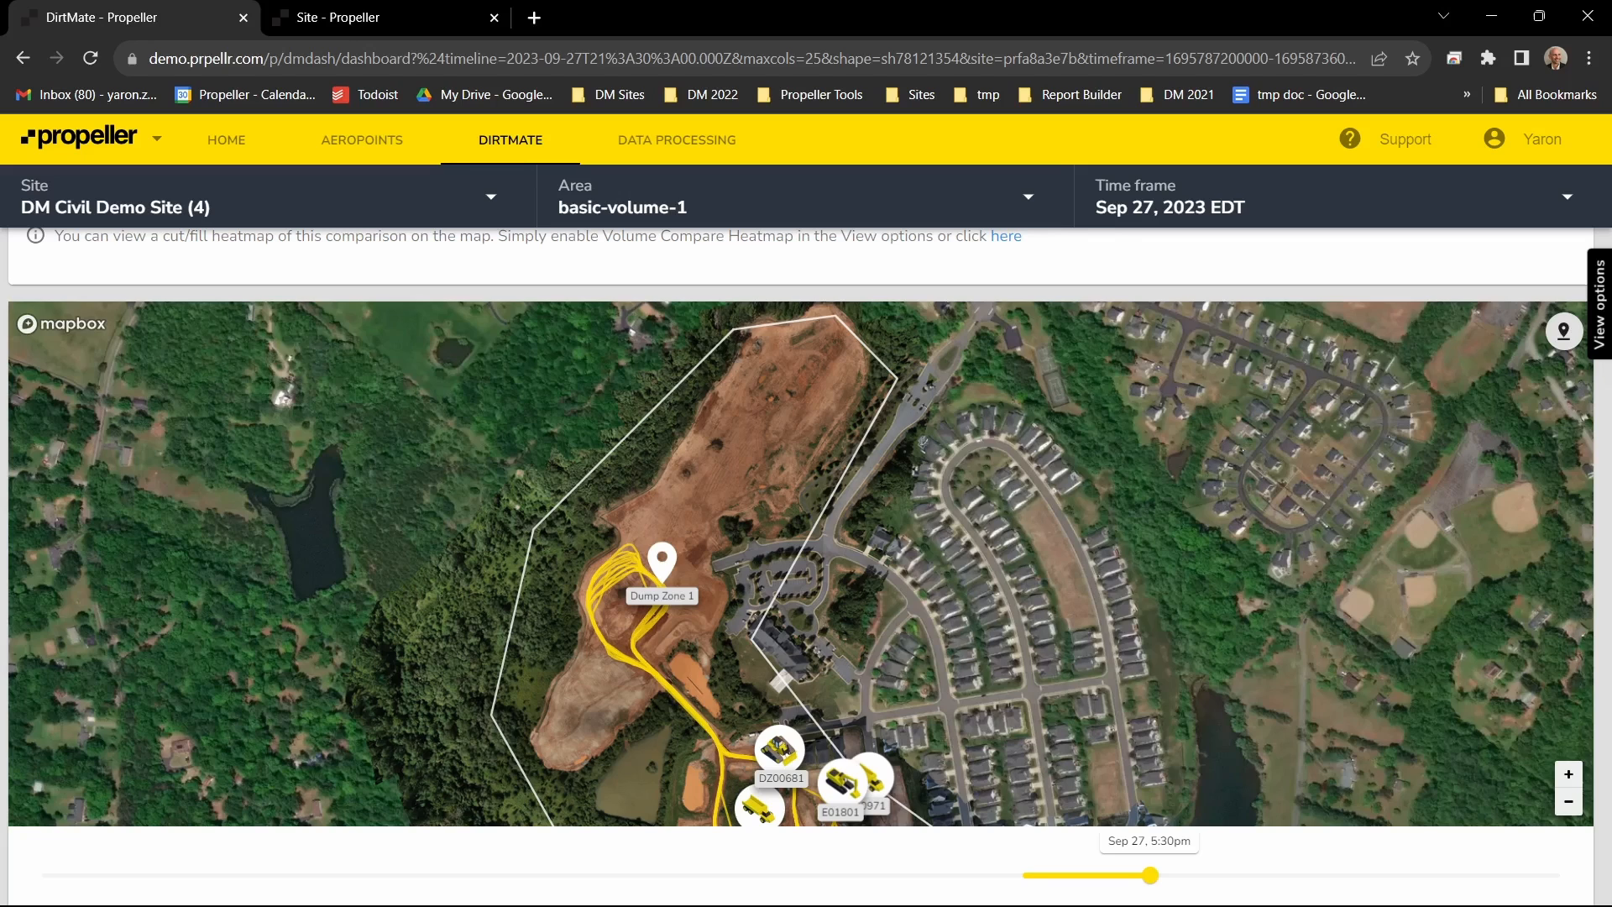
mouse_move(674, 504)
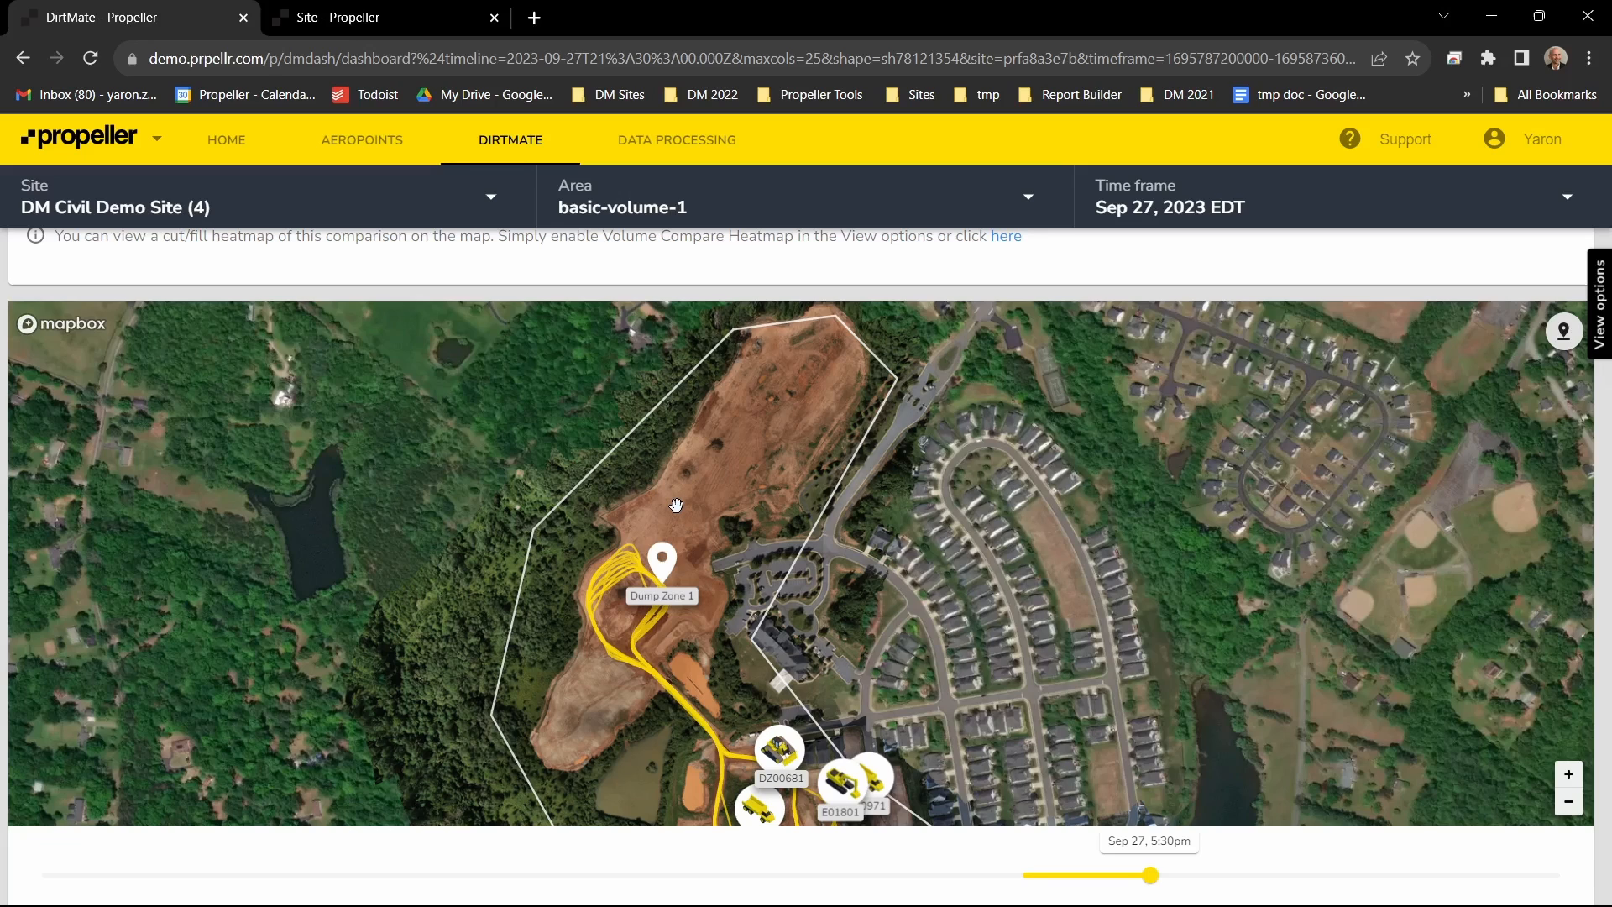
mouse_move(556, 527)
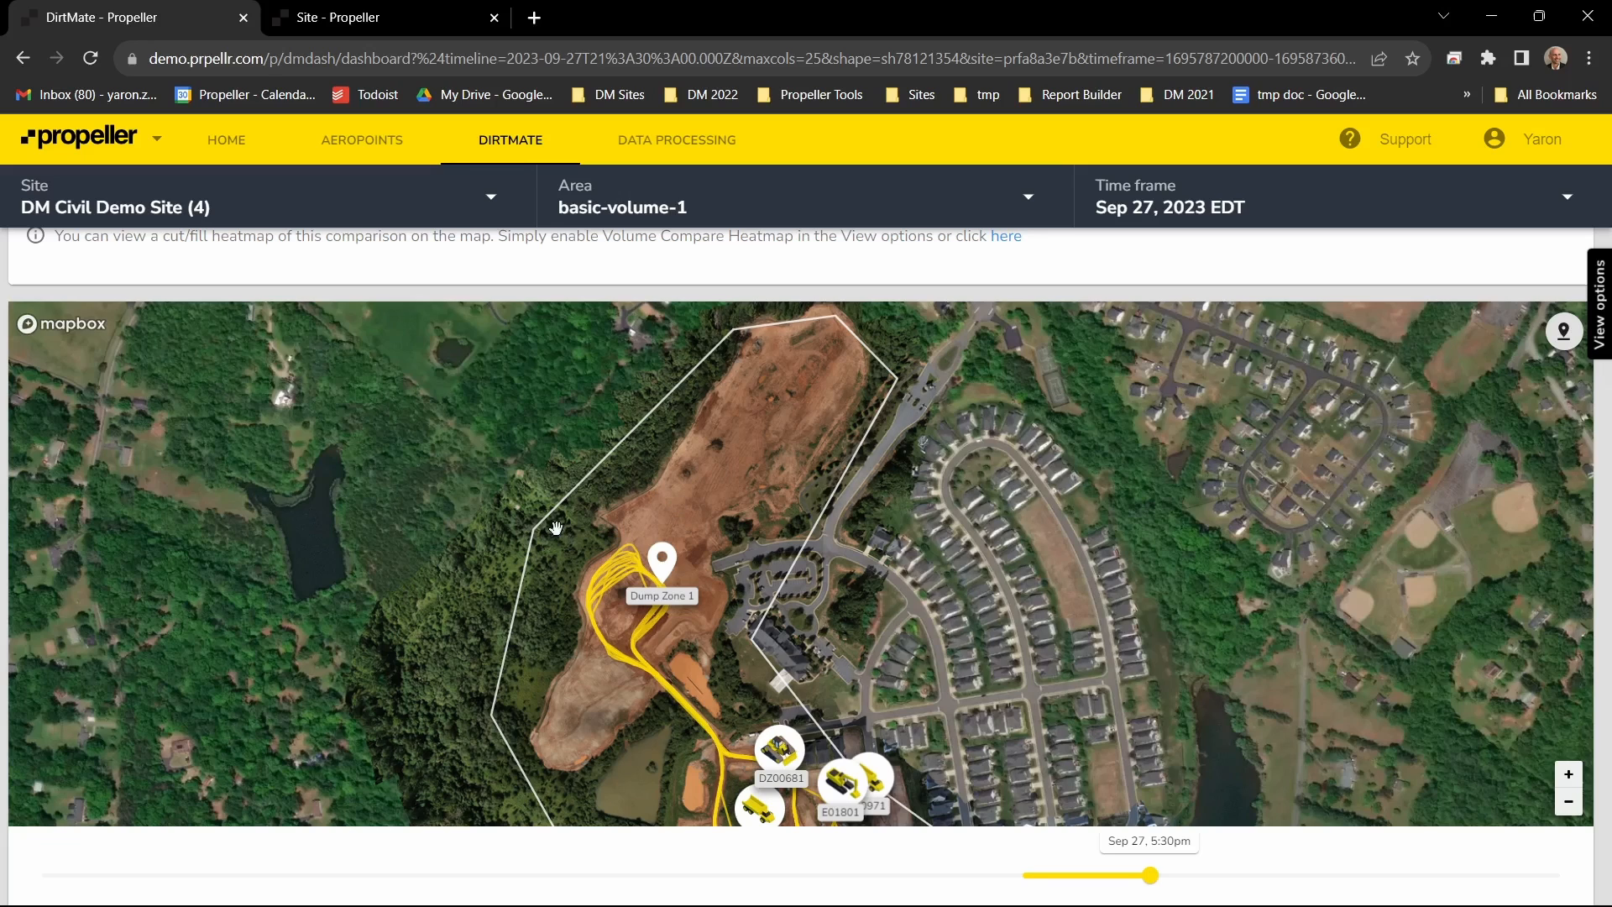
Show Dump Zone 1's info panel with its 60 ft radius on the DirtMate map
left_click(661, 564)
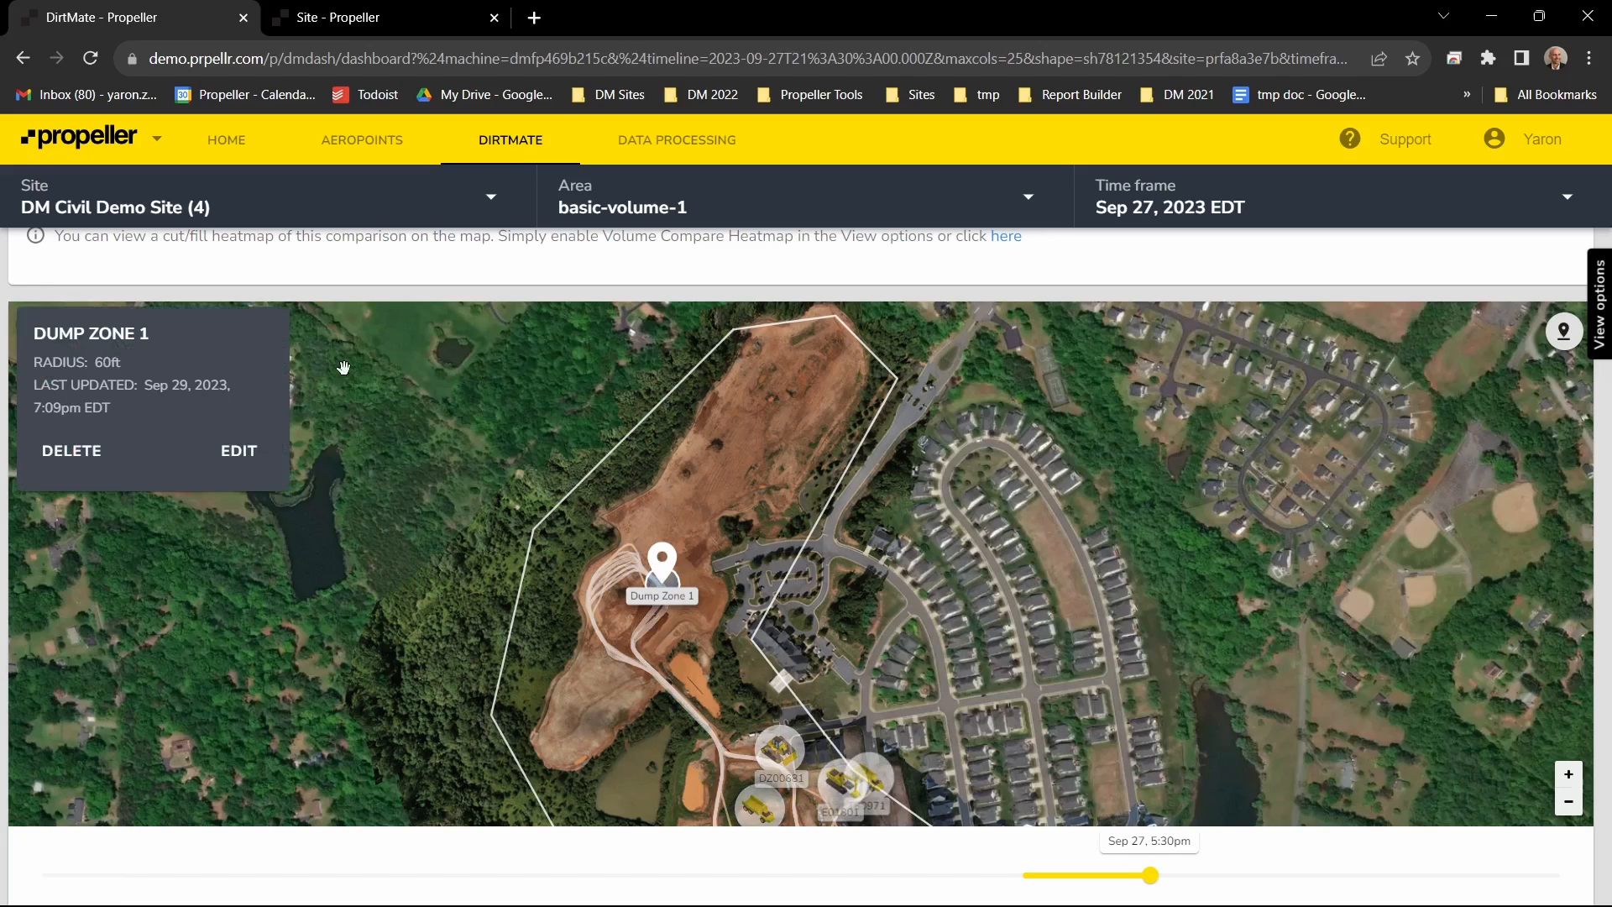
Review the Cut/Fill Progress Table and Truck Load Counts listing a single dump location
scroll("down", 3)
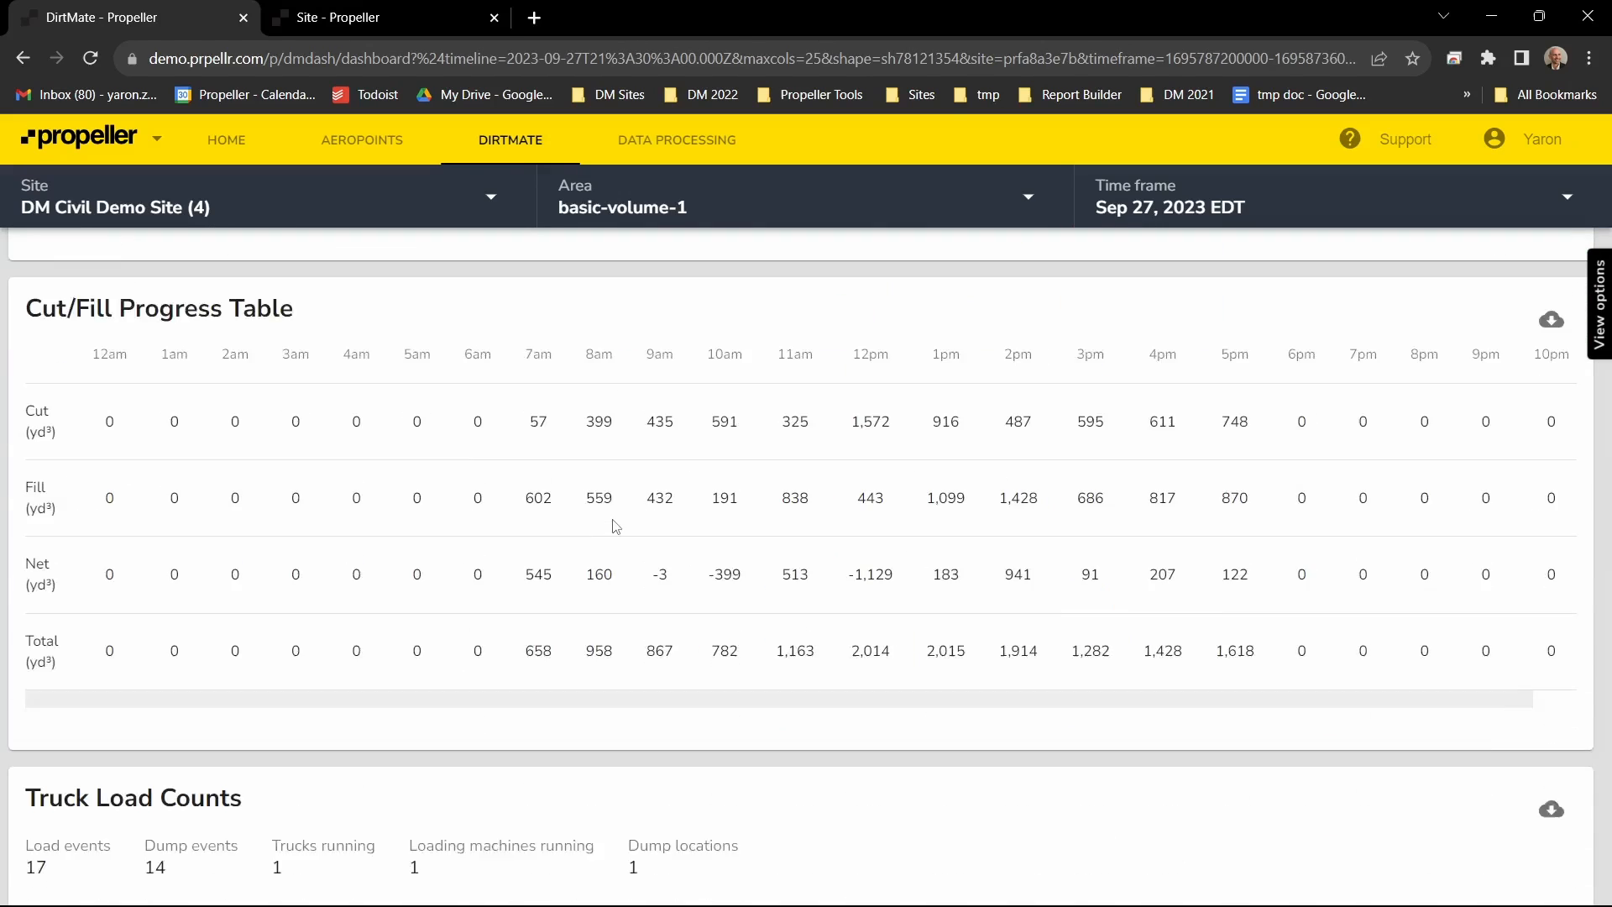
scroll("down", 3)
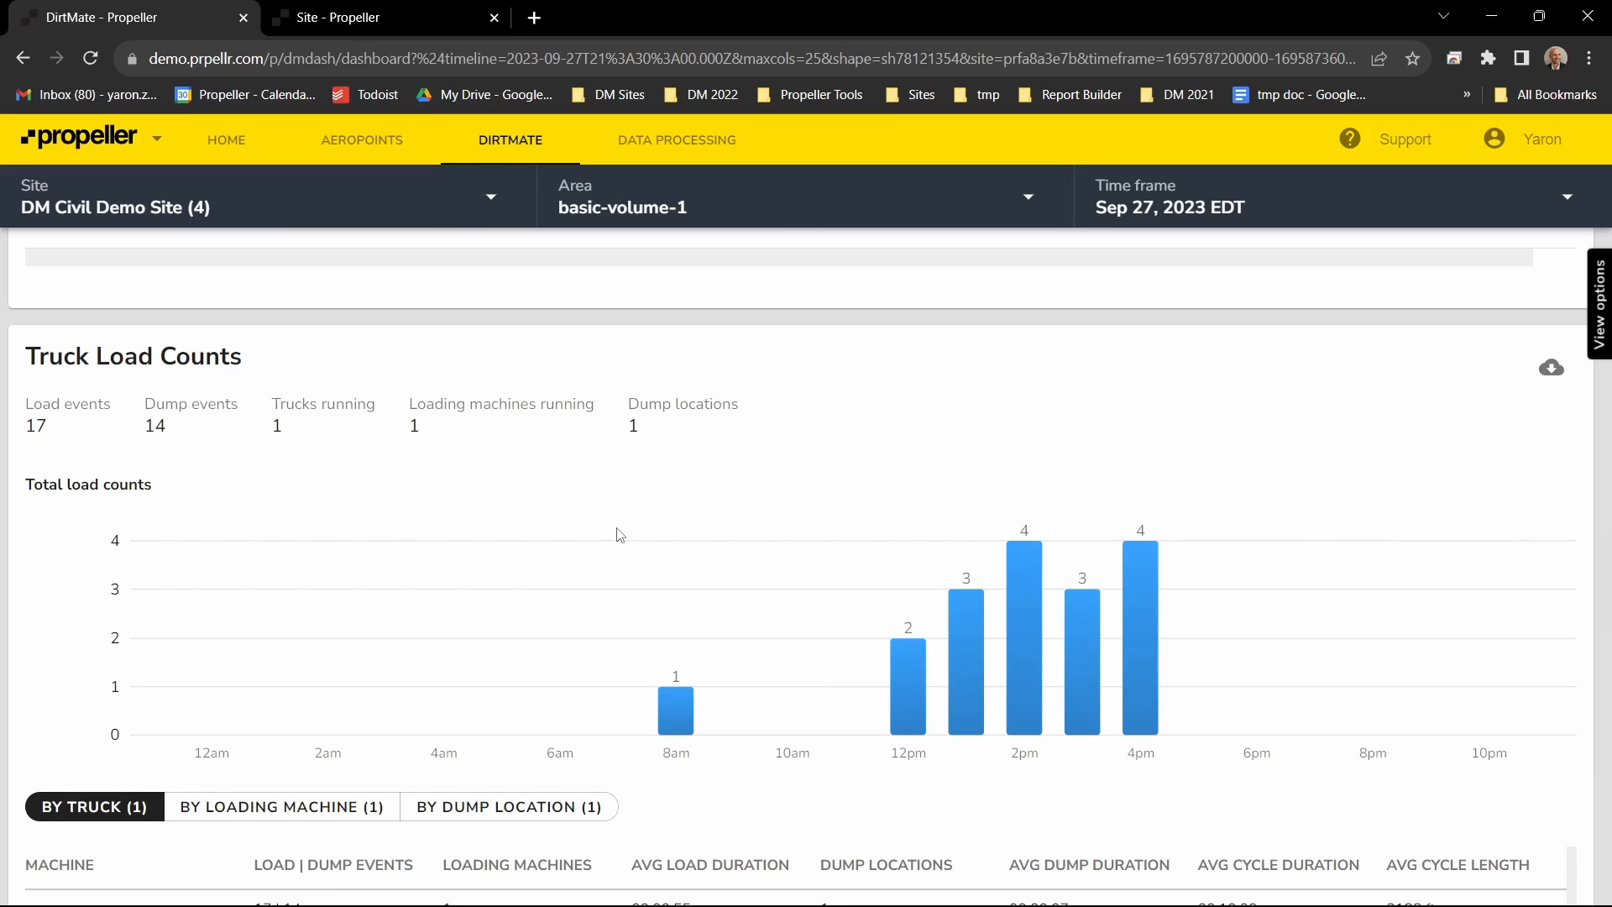
scroll("down", 3)
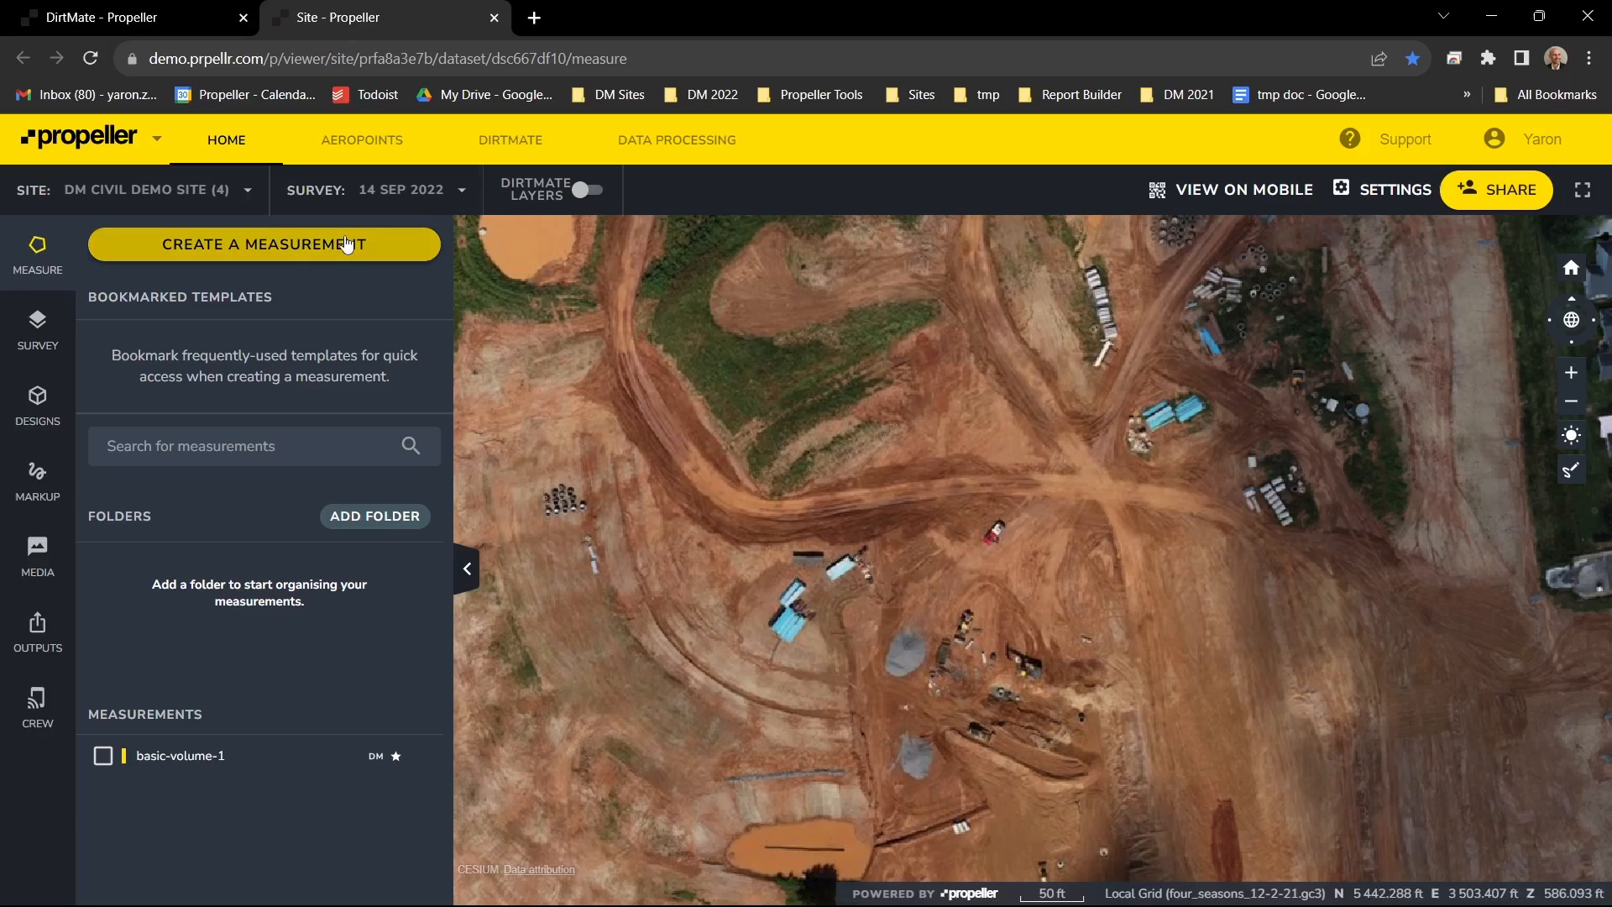
Draw a polygon measurement over the stockpile, compared to the previous survey, named 'Polygon counter'
left_click(263, 245)
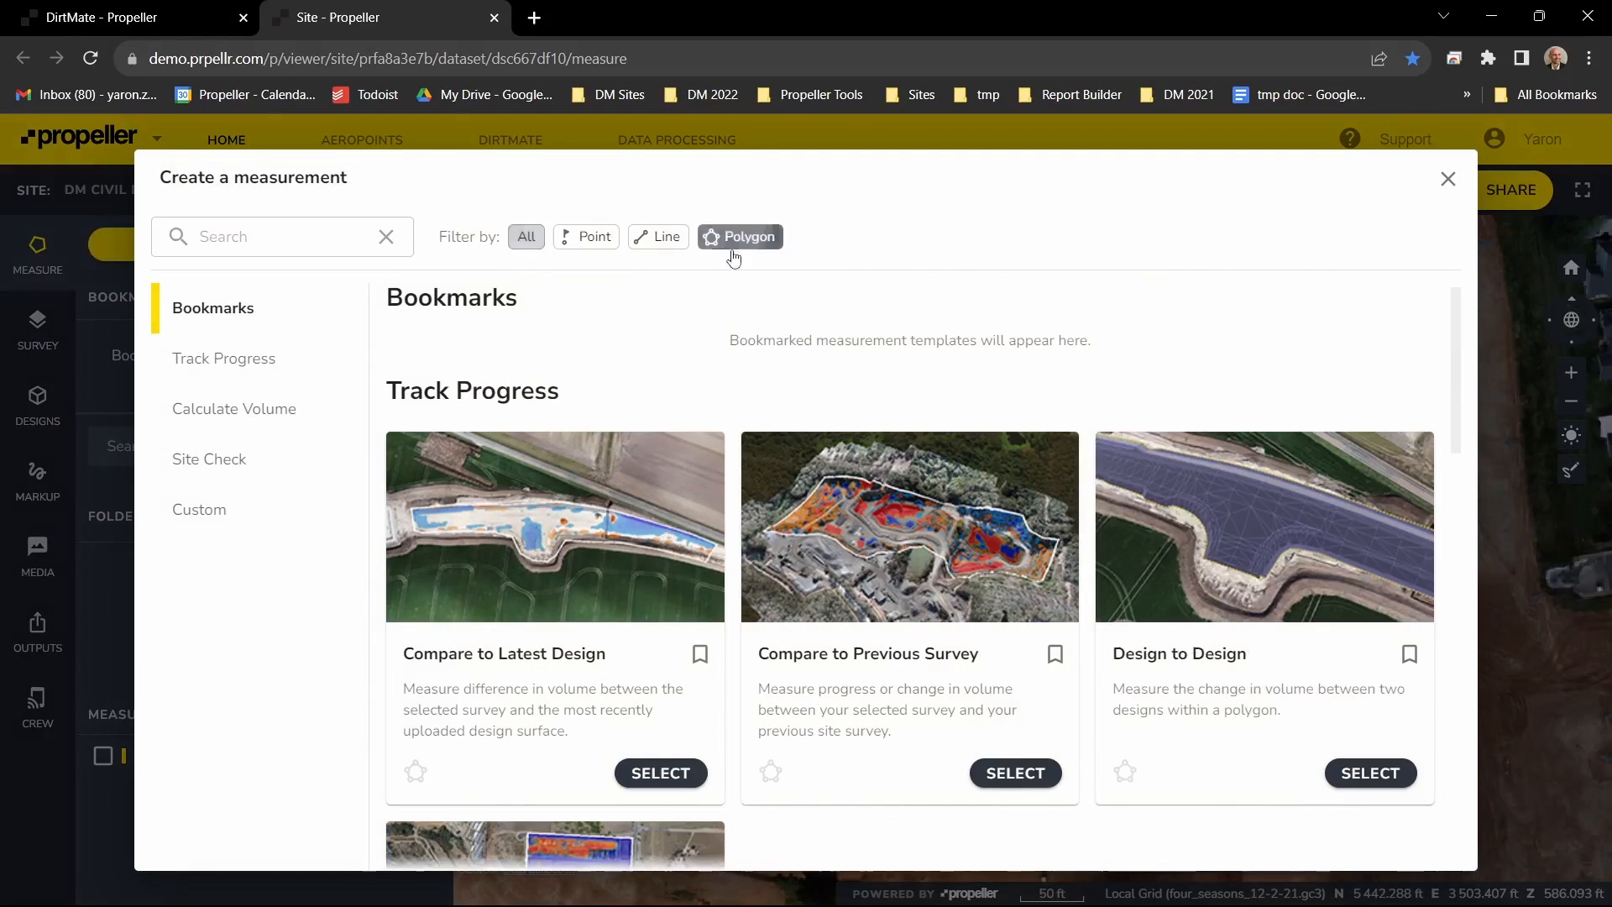
left_click(1447, 178)
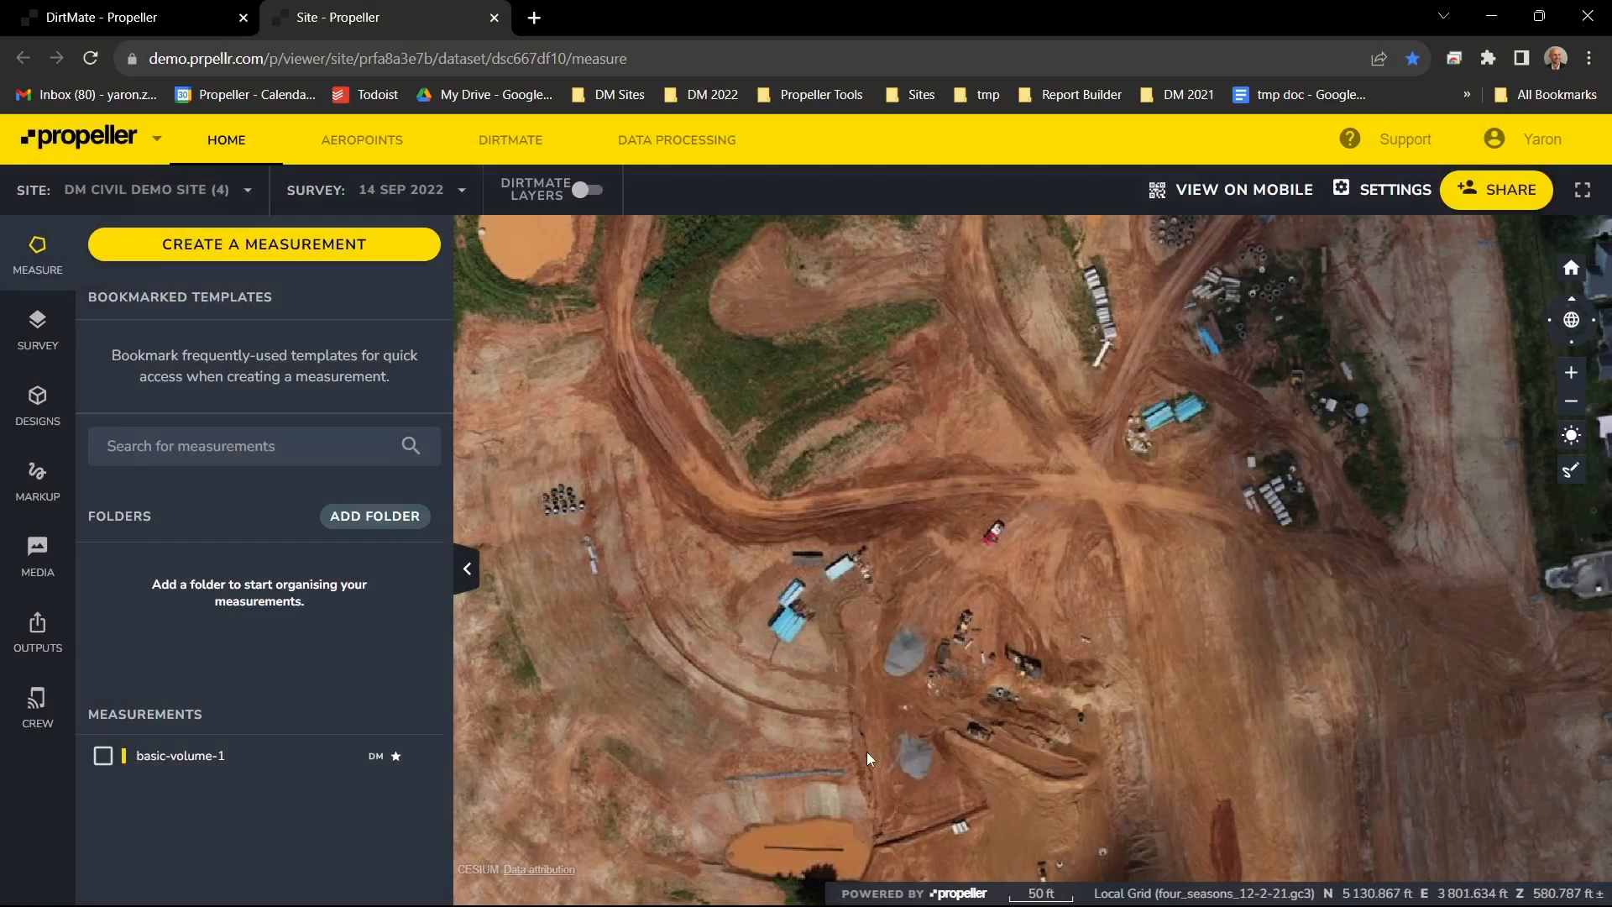
left_click(264, 243)
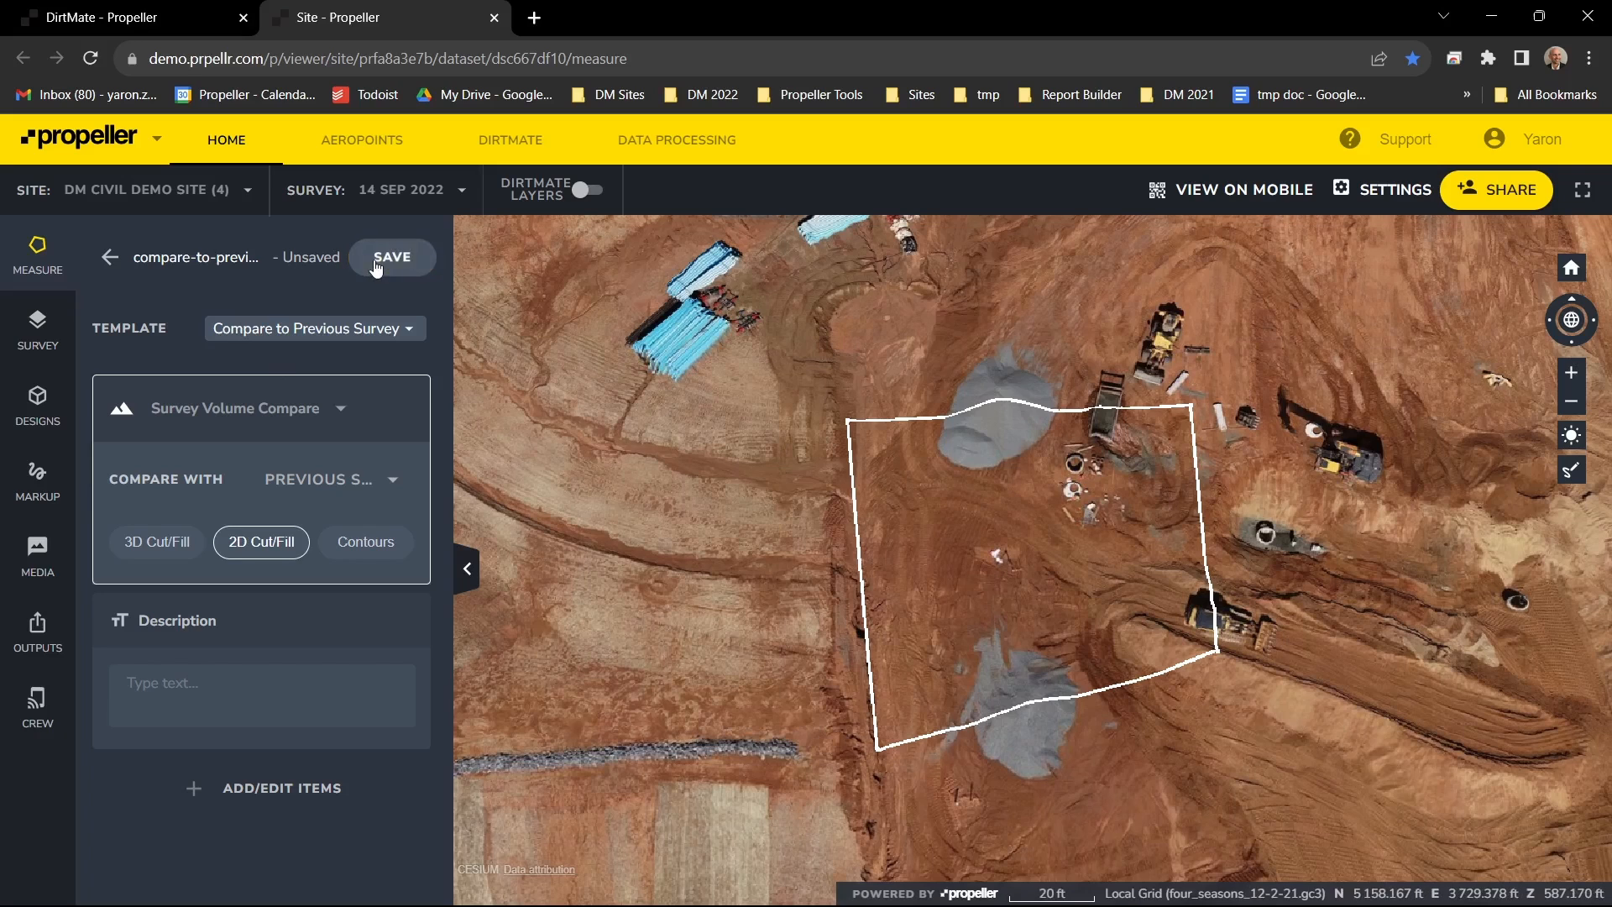
type("P")
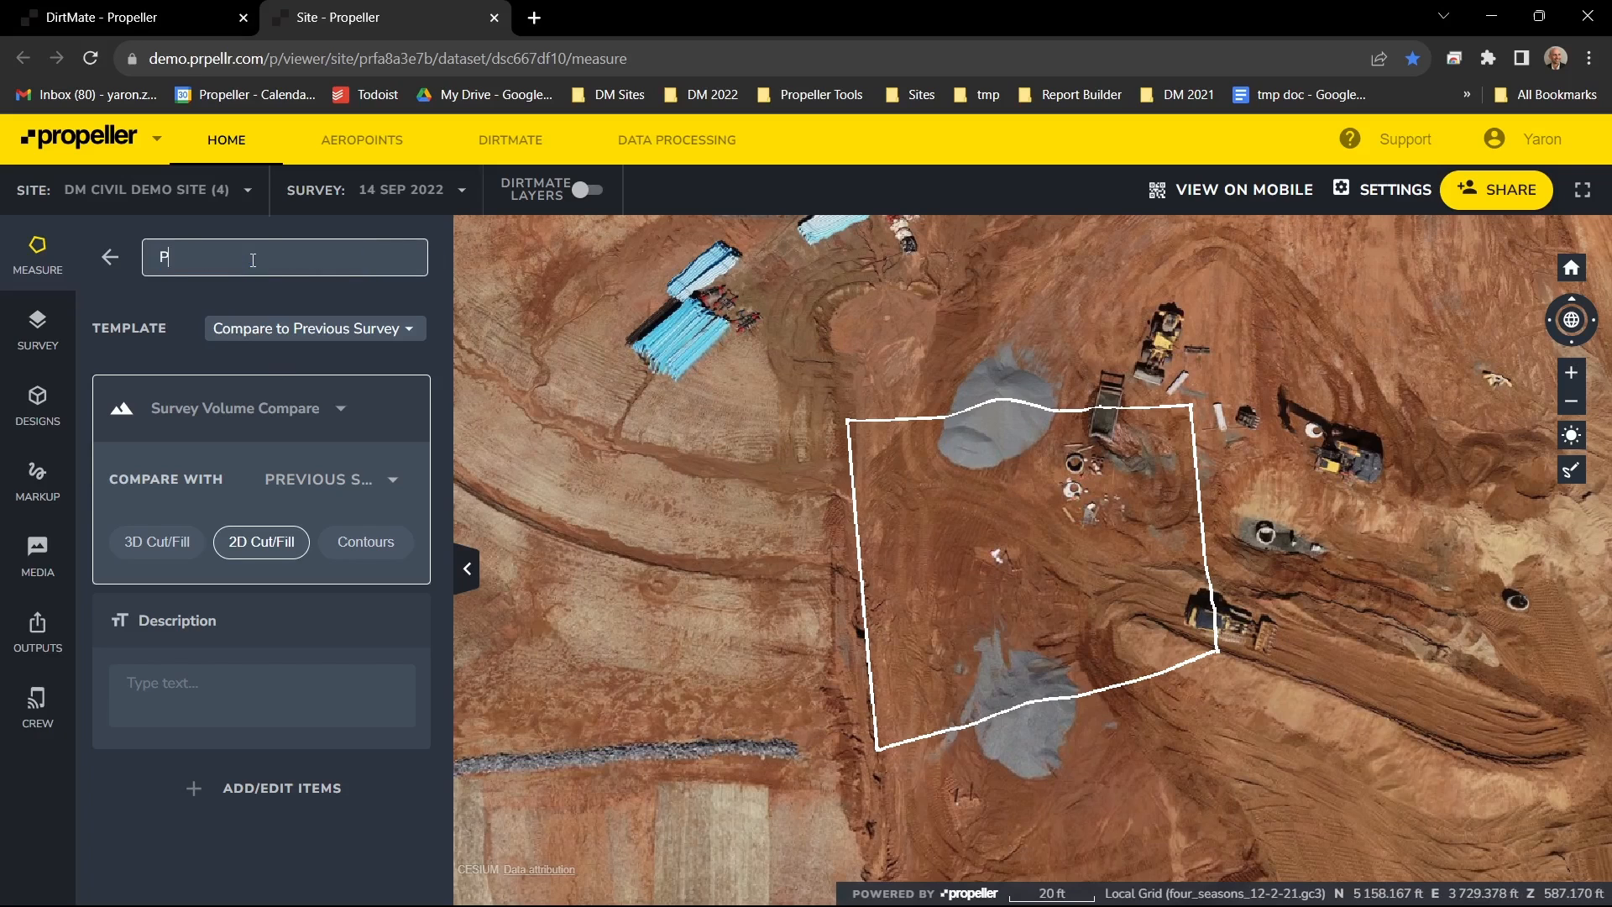
type("olygon counter")
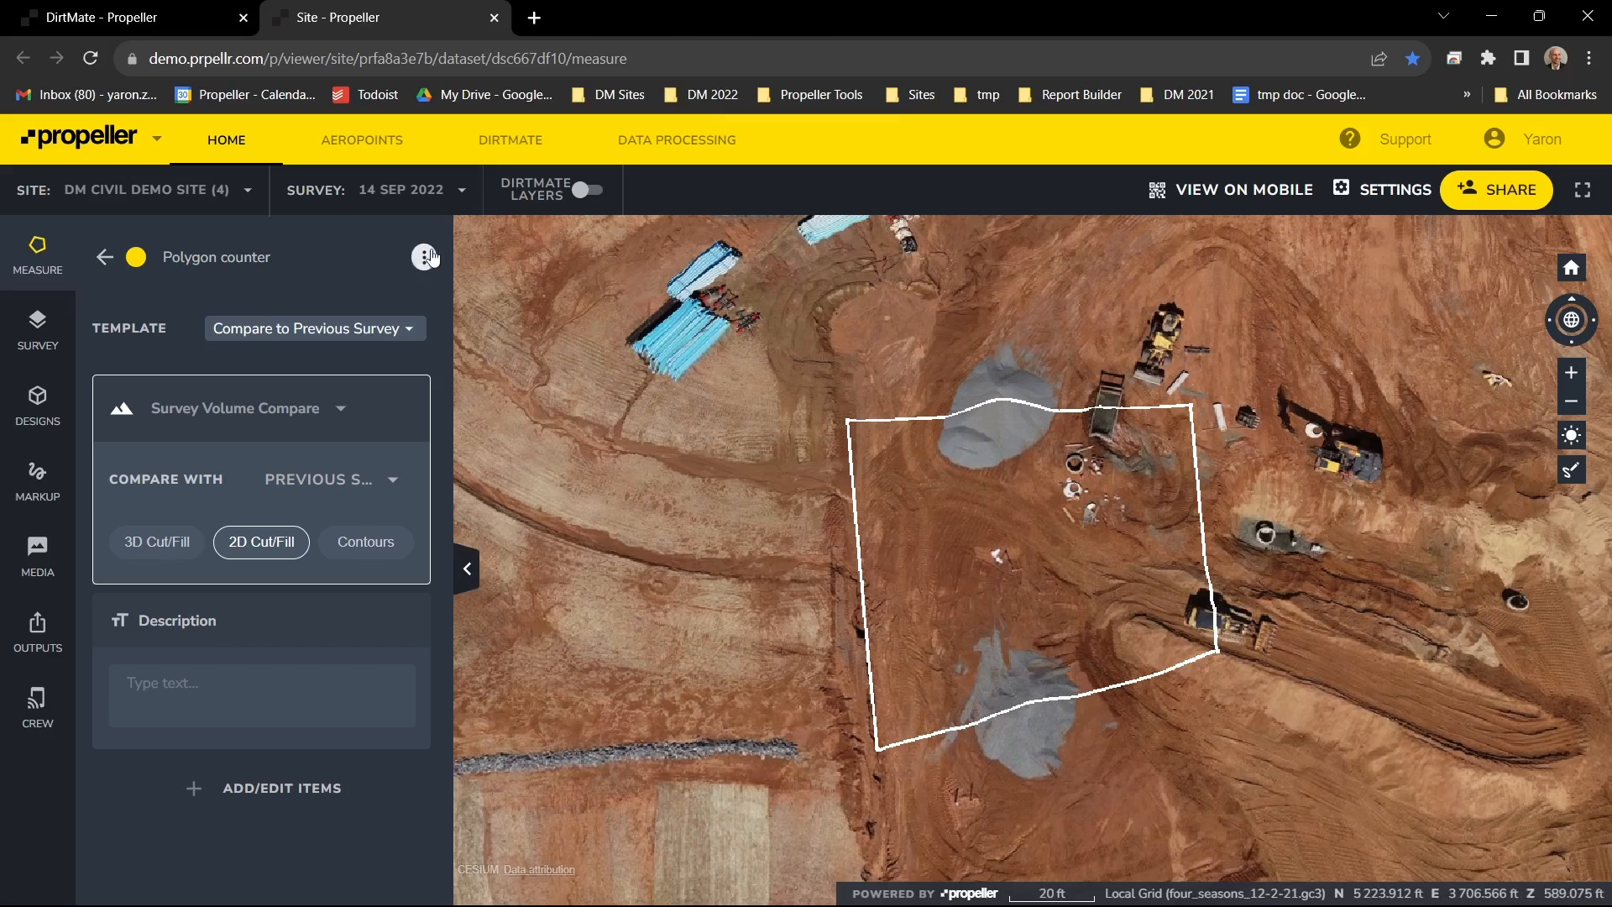
left_click(425, 257)
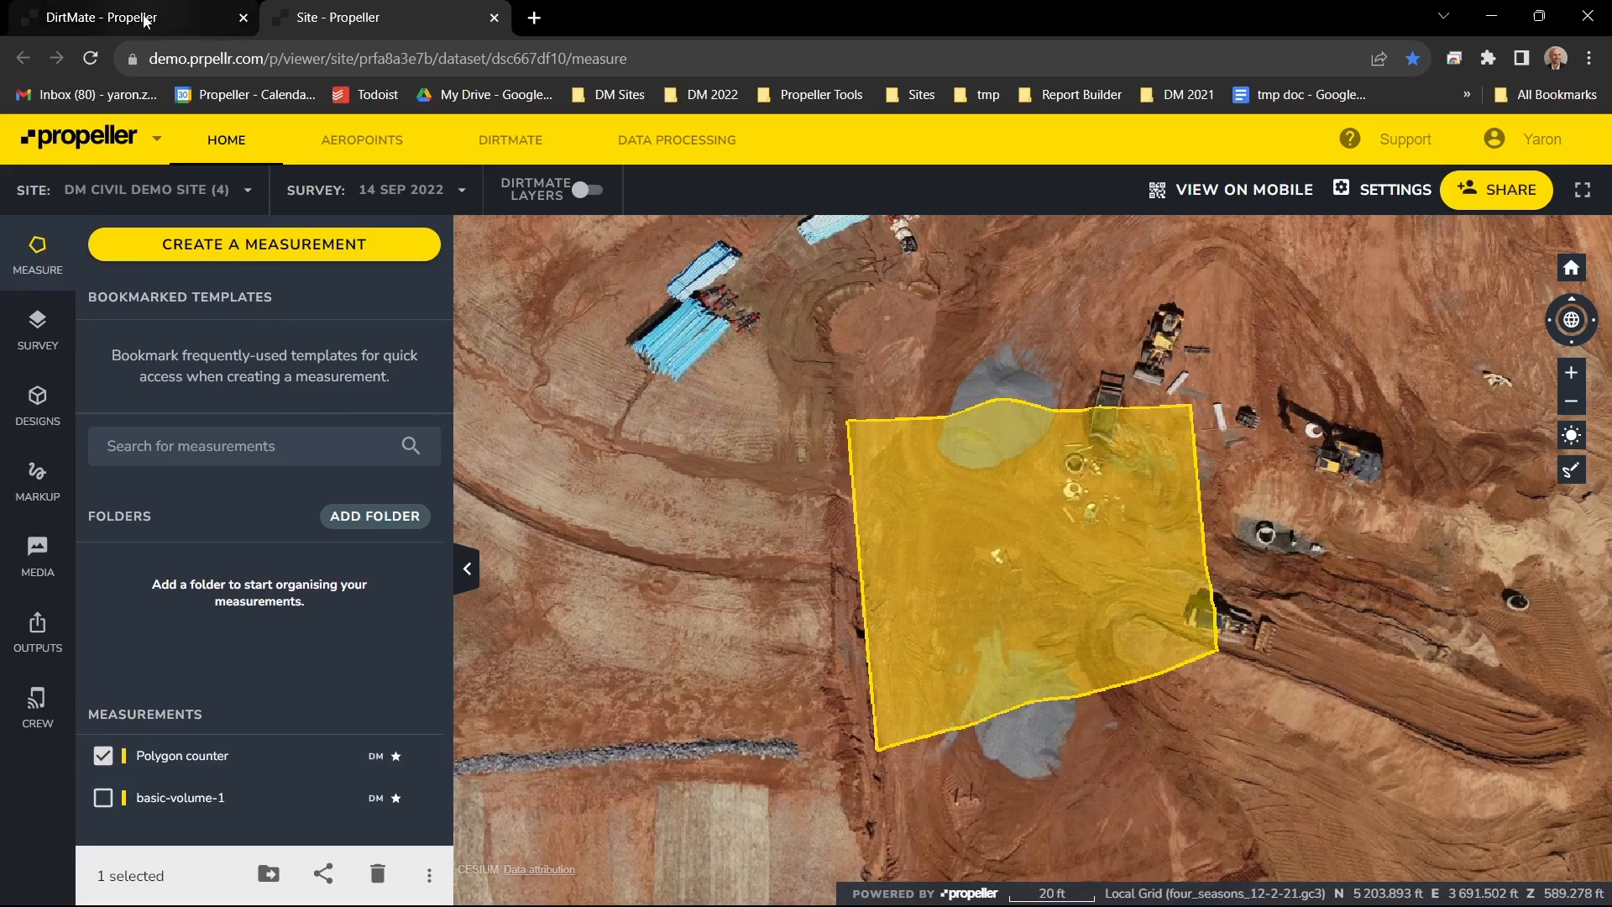
Check Truck Load Counts by dump location now includes Polygon counter, then return to site measurements
left_click(510, 141)
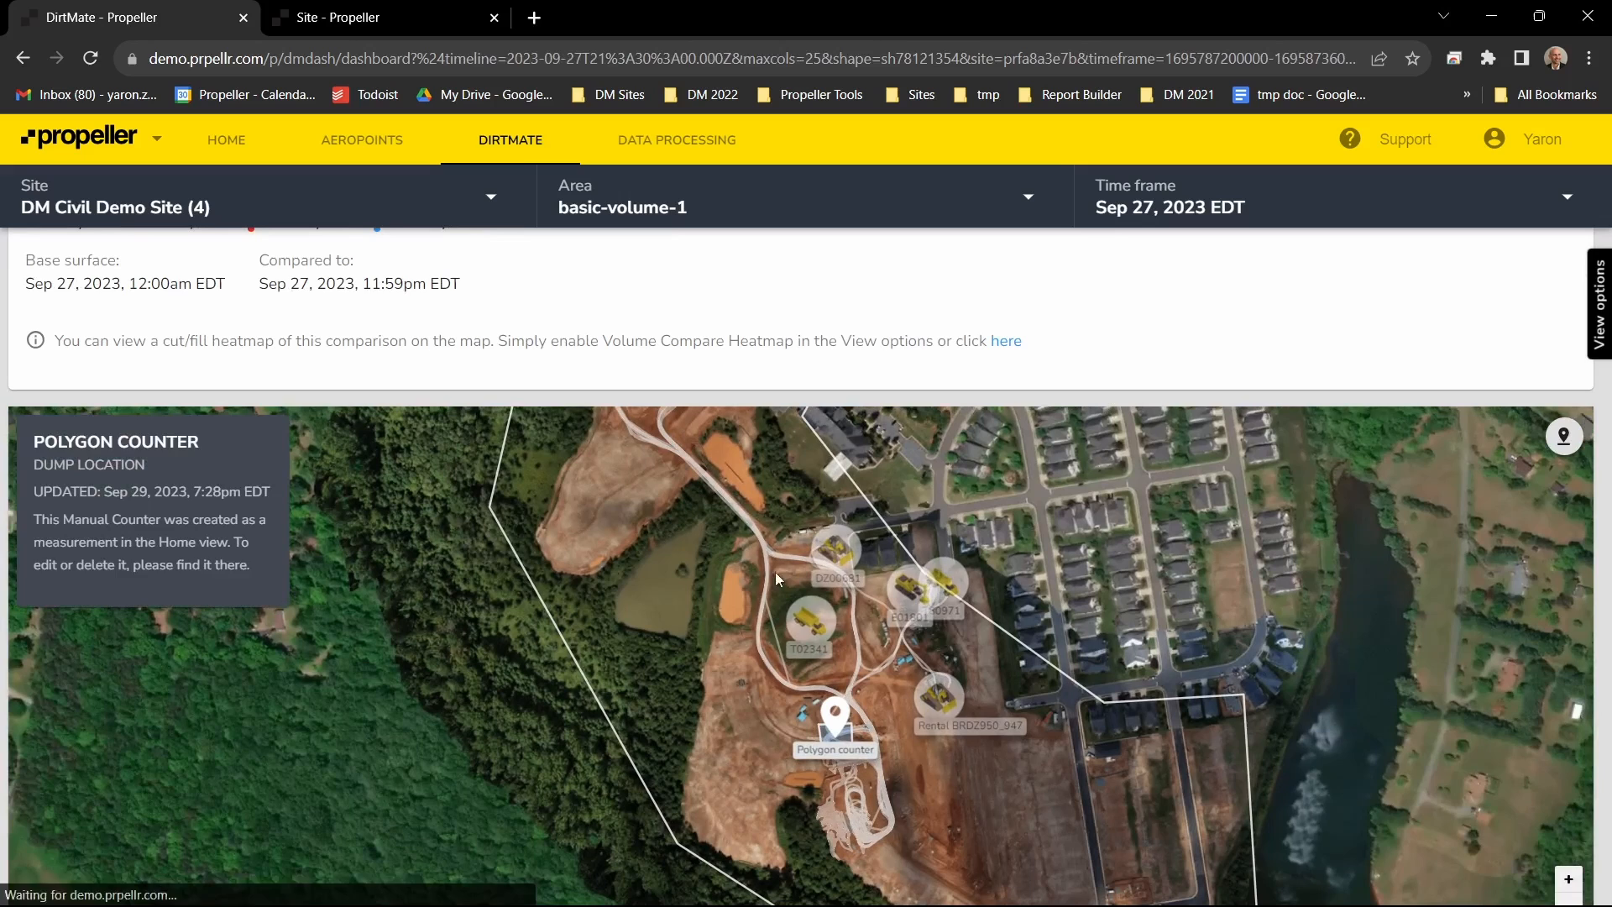
scroll("down", 3)
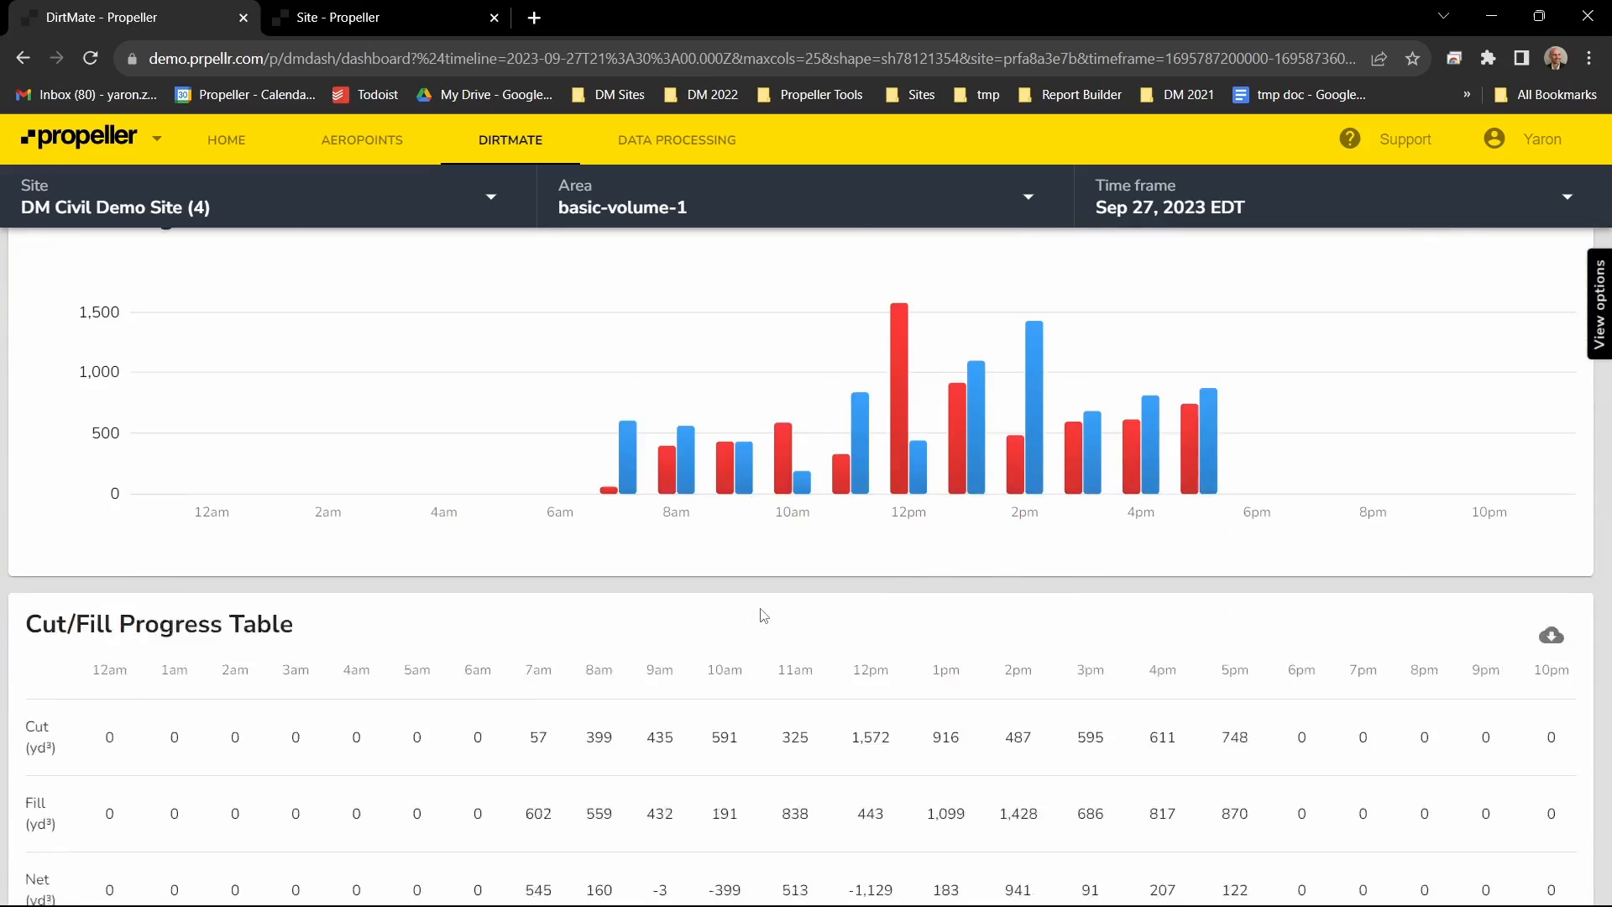
scroll("down", 3)
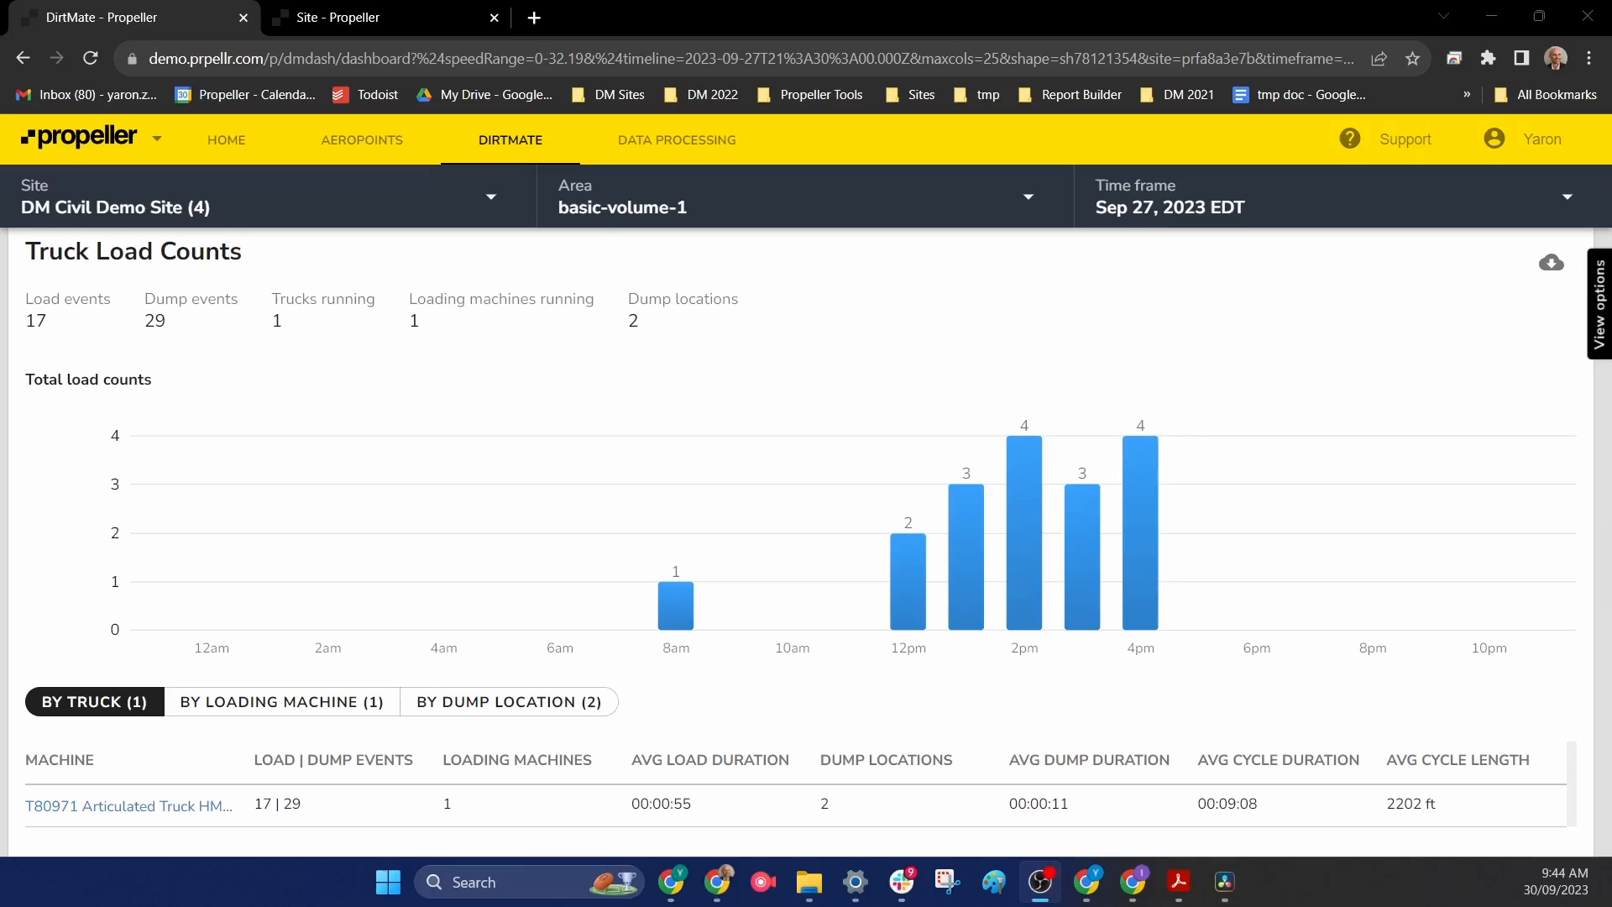
left_click(509, 702)
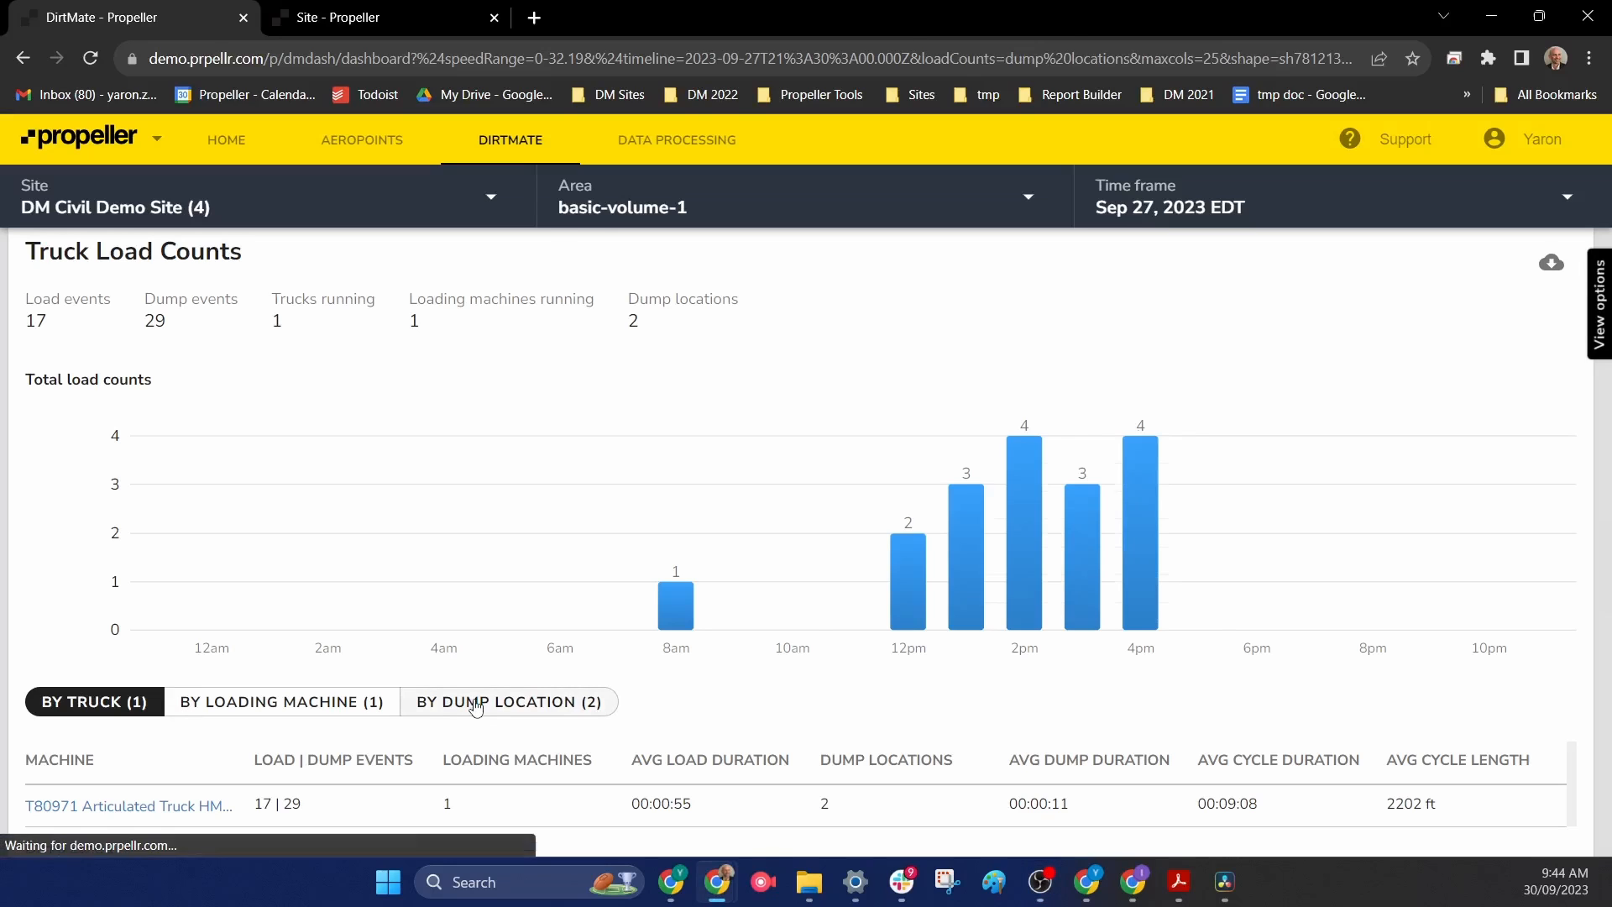
left_click(509, 702)
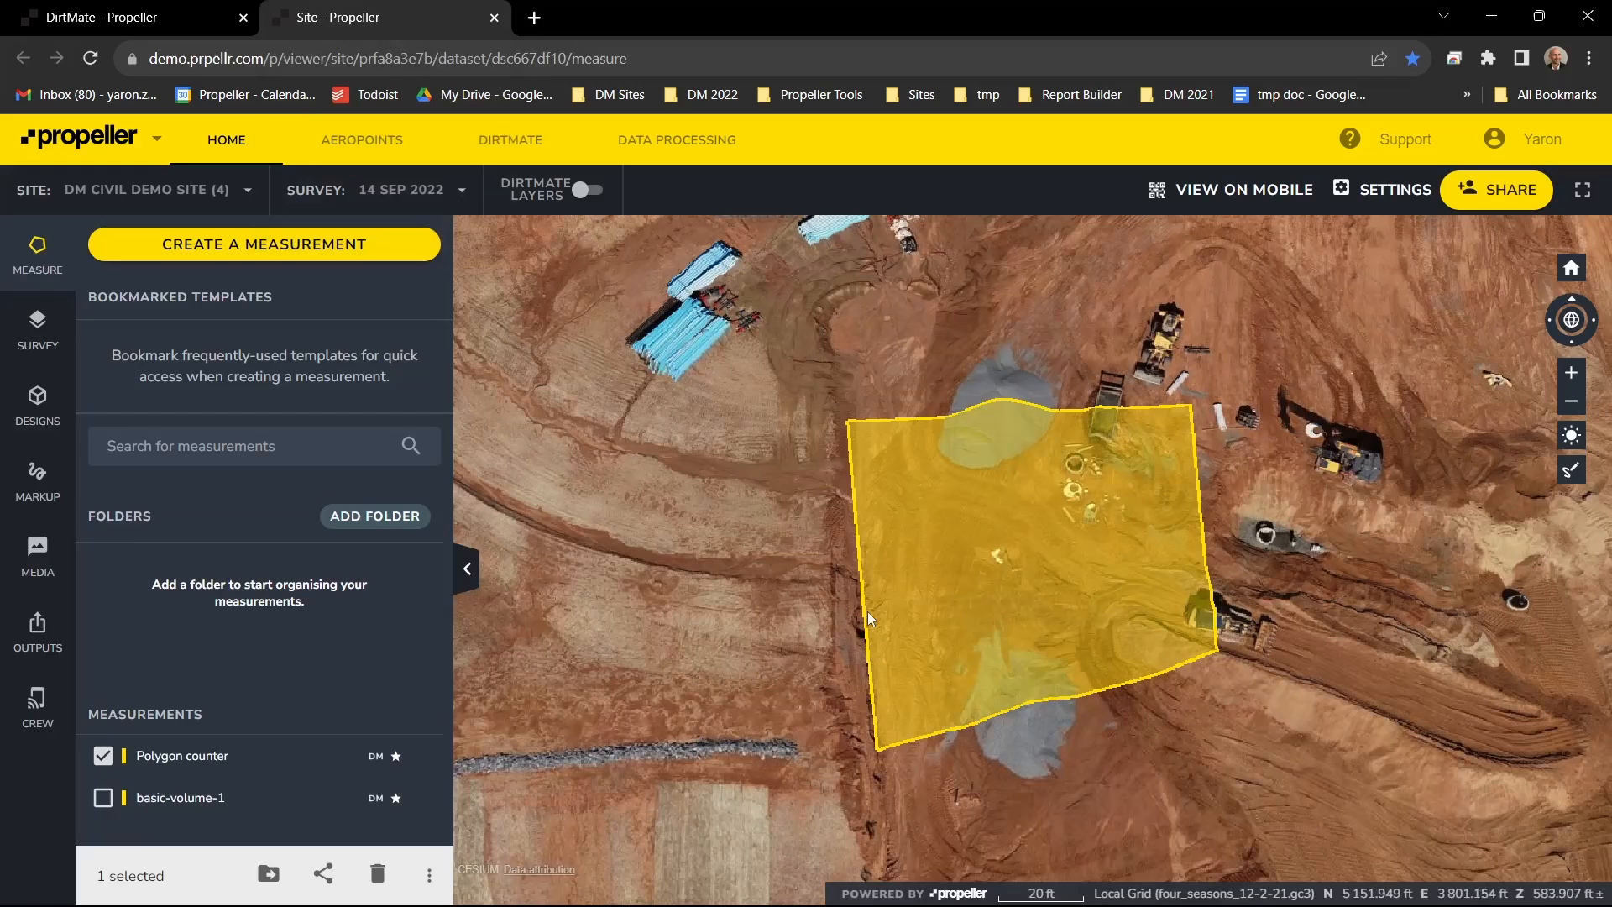
Drag Polygon counter's vertices to reshape its outline and save it
left_click(181, 756)
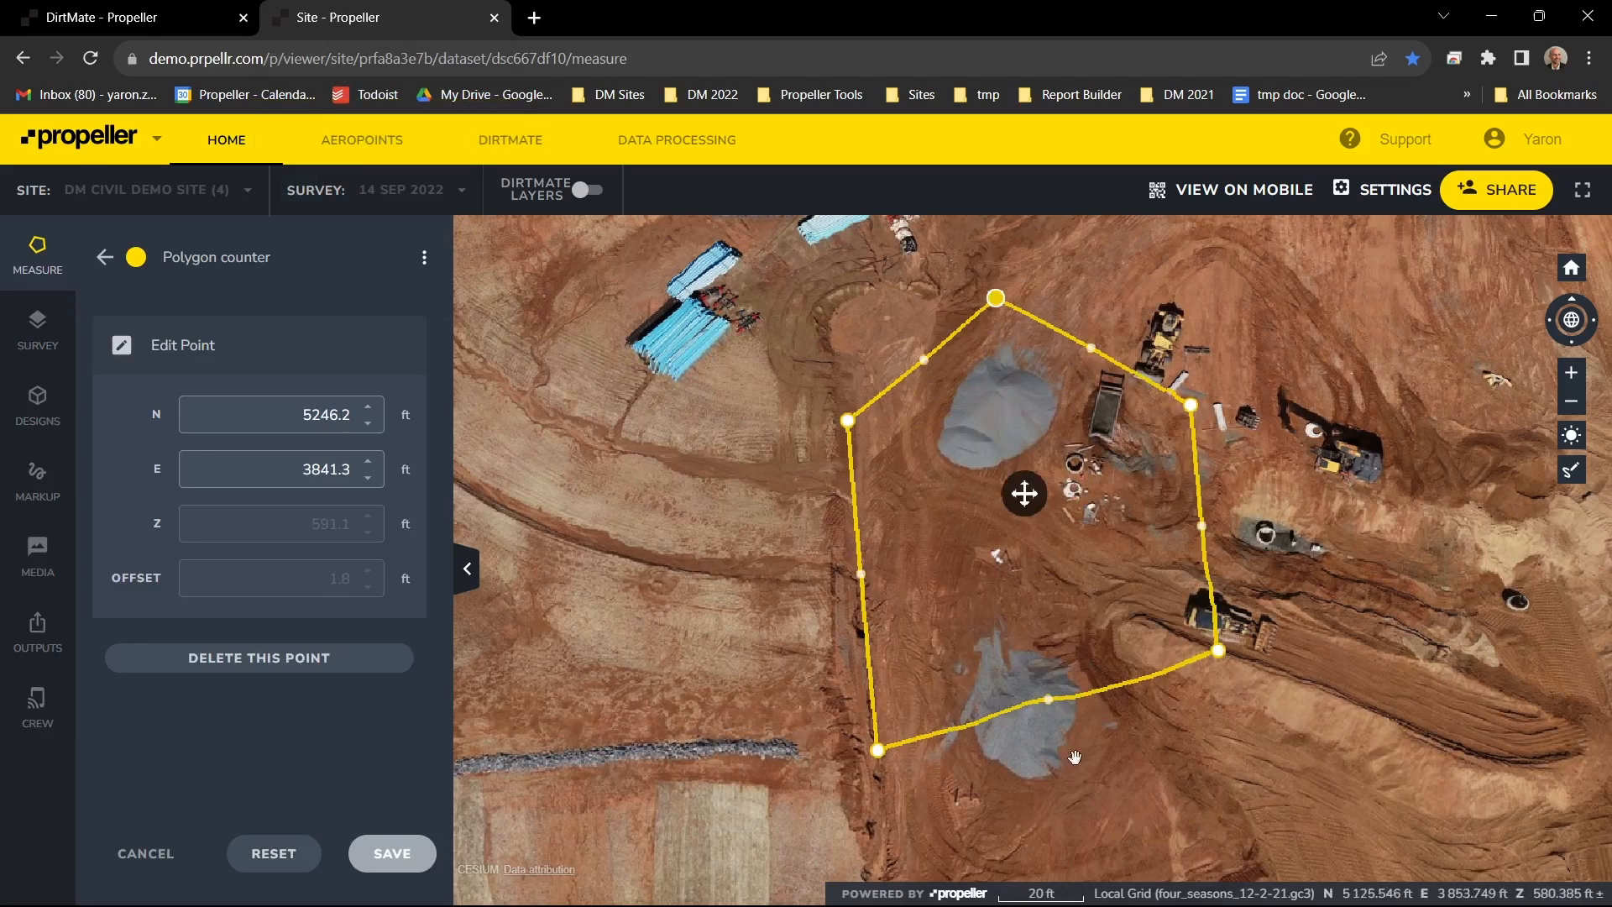
left_click_drag(876, 750, 1061, 826)
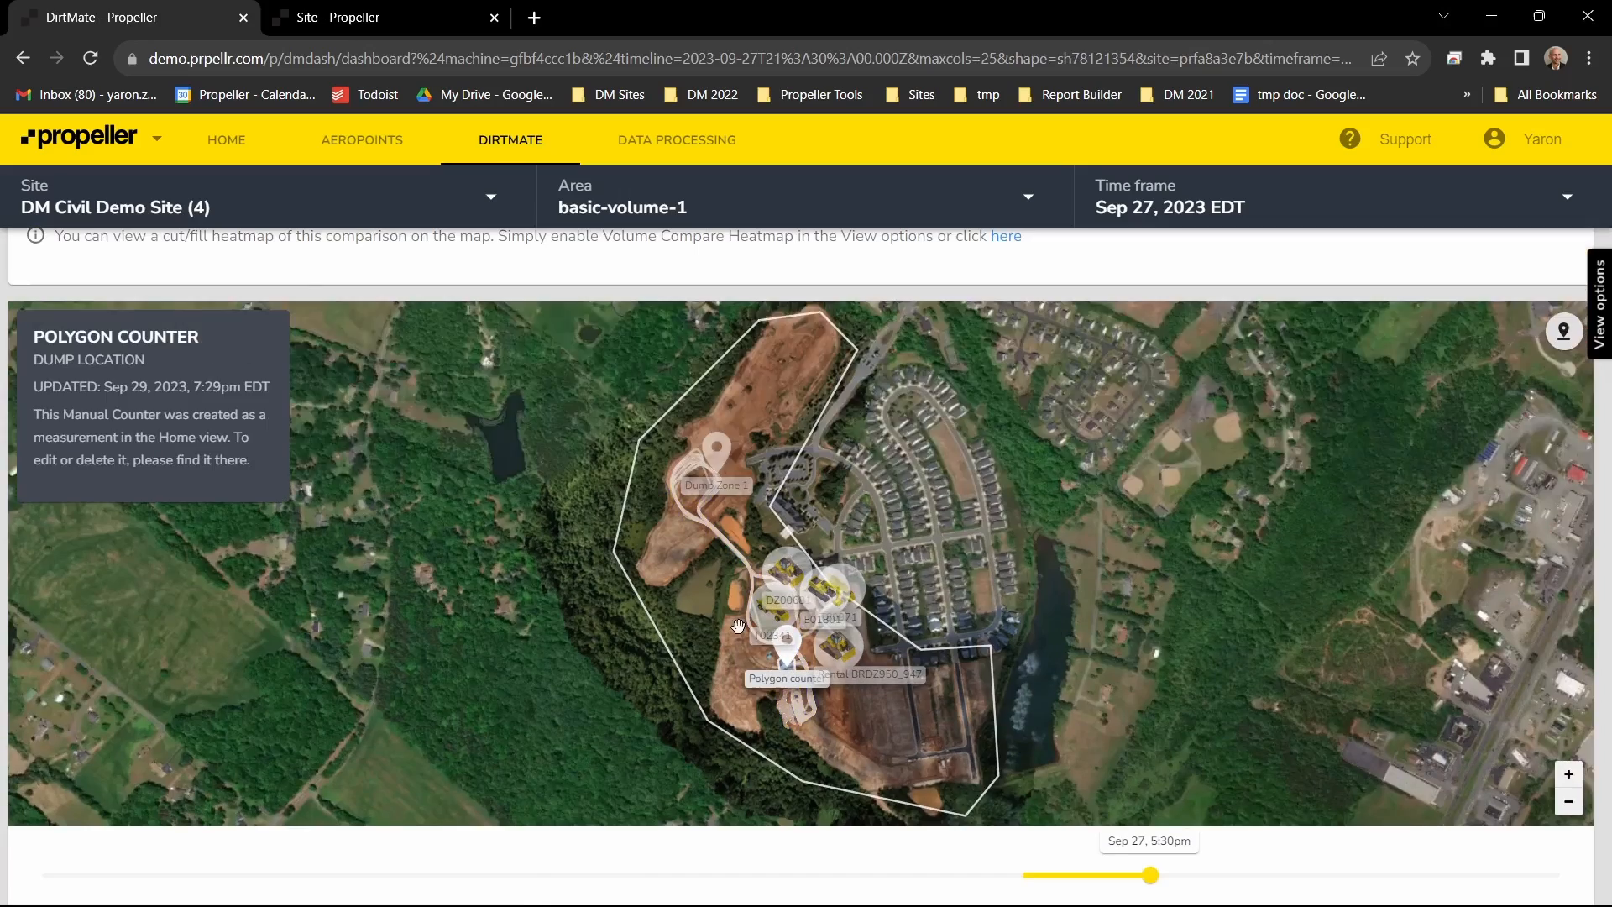
Move the DirtMate map to focus on the haul trails around Polygon counter
left_click_drag(737, 625, 702, 589)
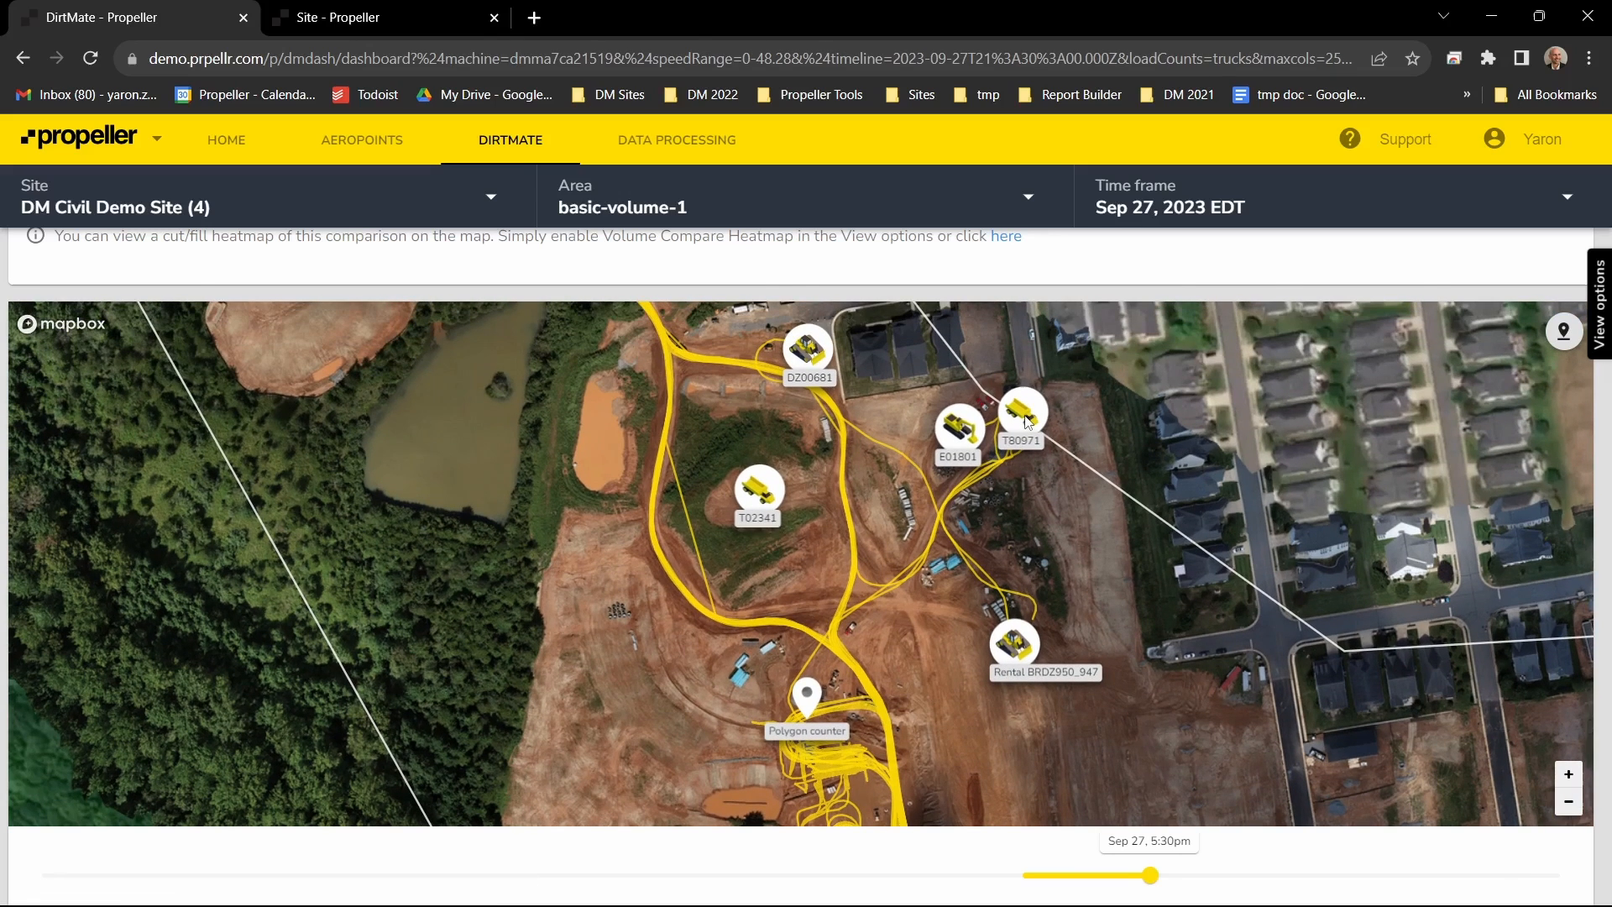
Run Analyze Haul Route for articulated truck T80971 to colour its route by speed
left_click(1021, 415)
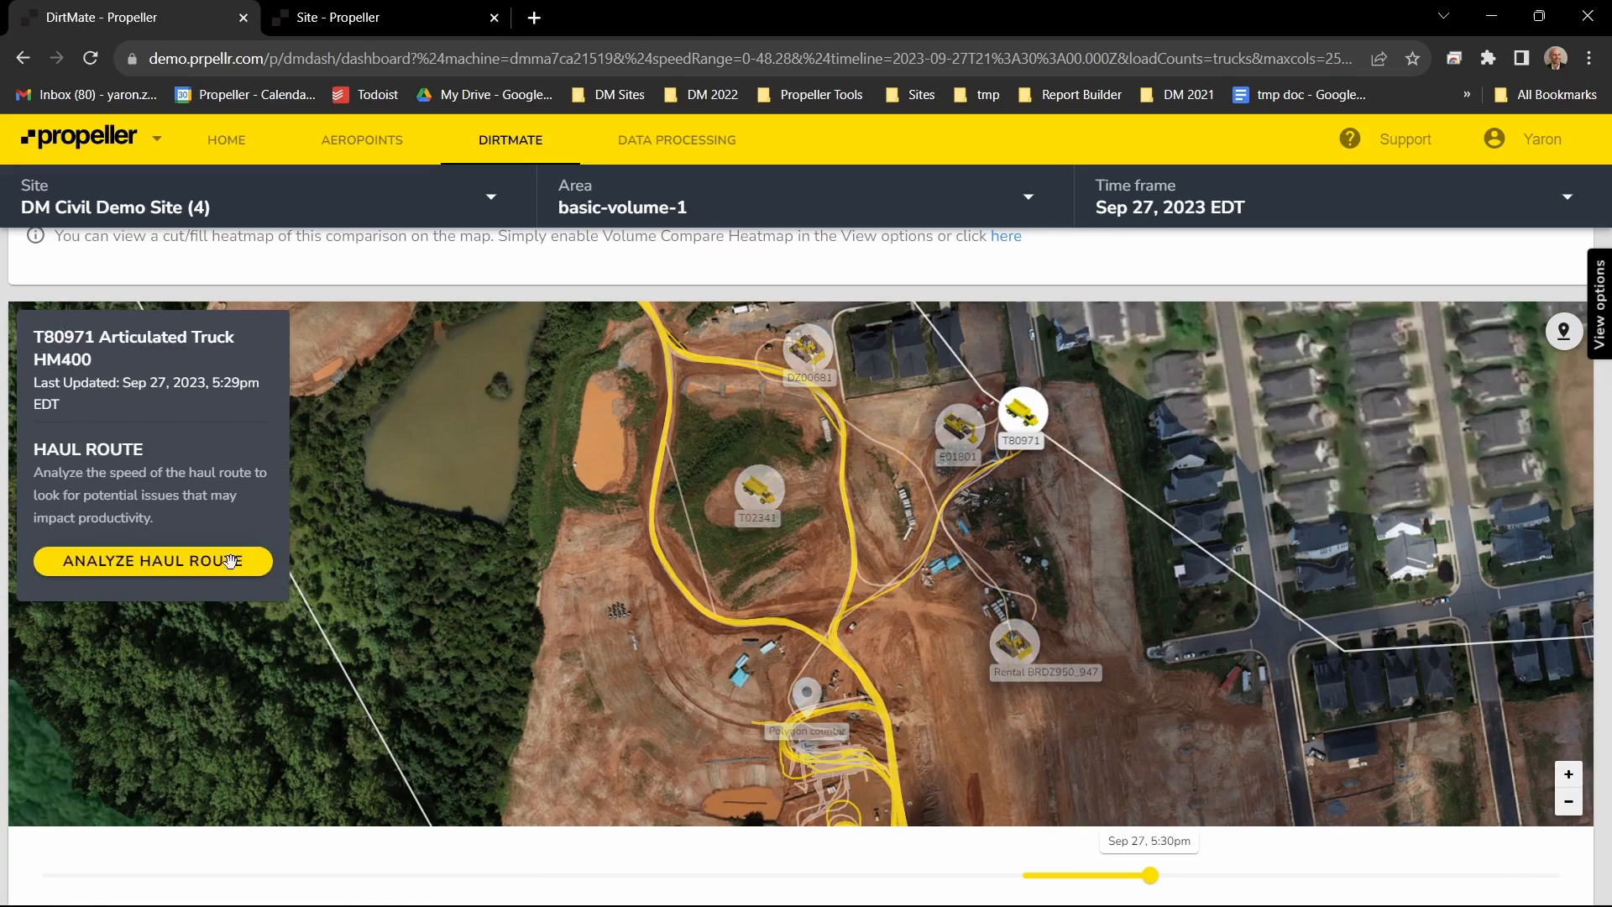
left_click(155, 561)
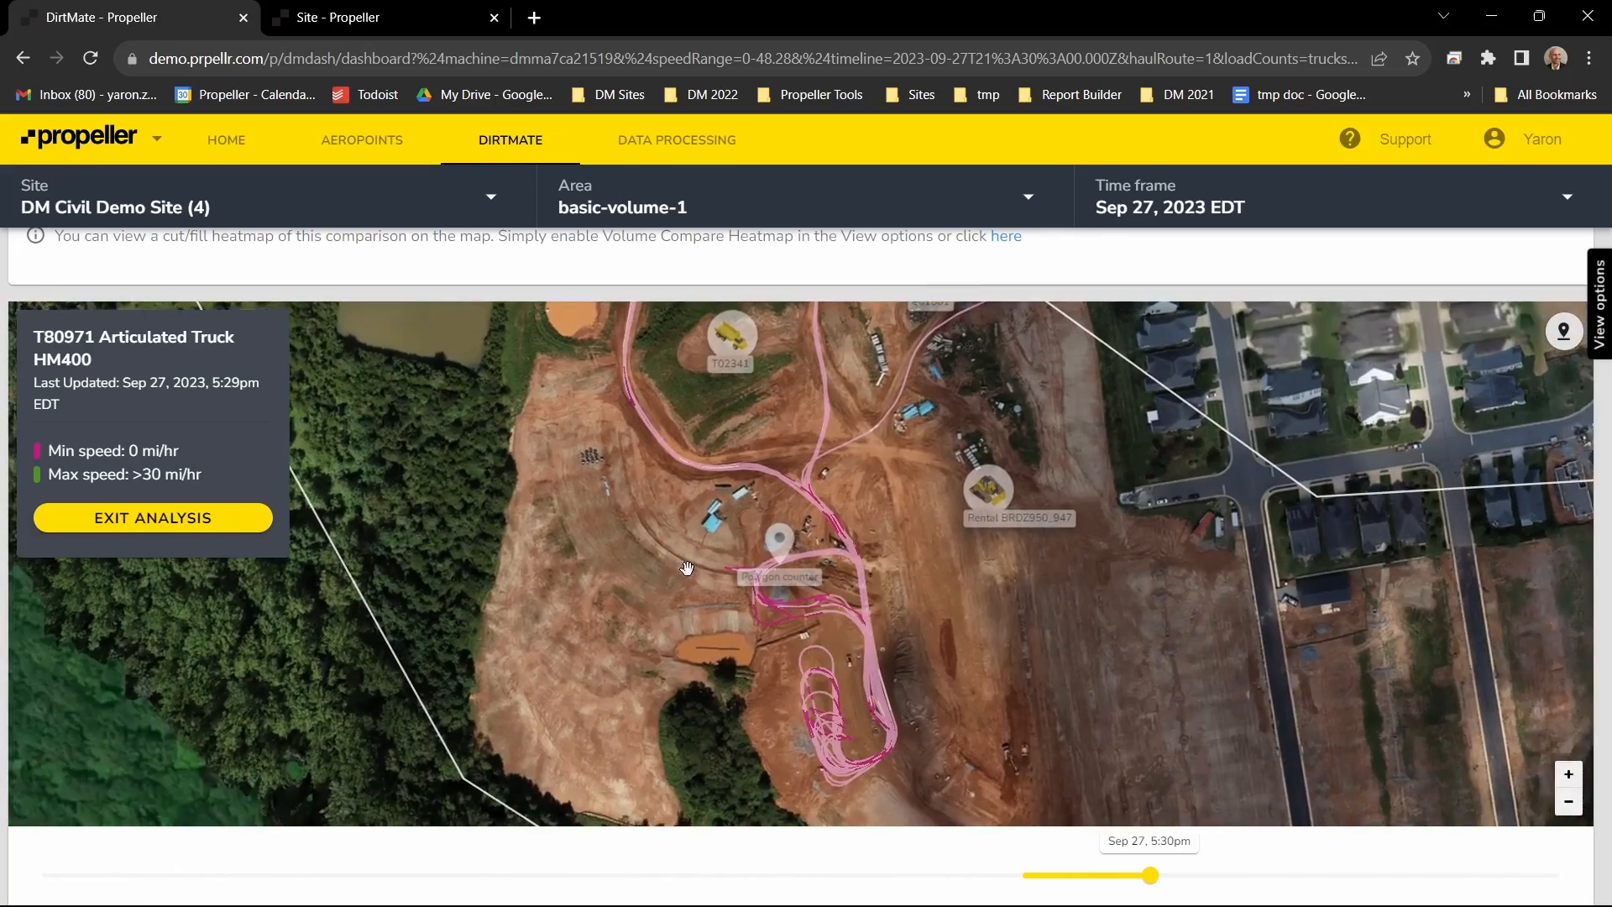
Lower the haul route speed legend's maximum to 21 mi/hr in its settings
scroll("down", 3)
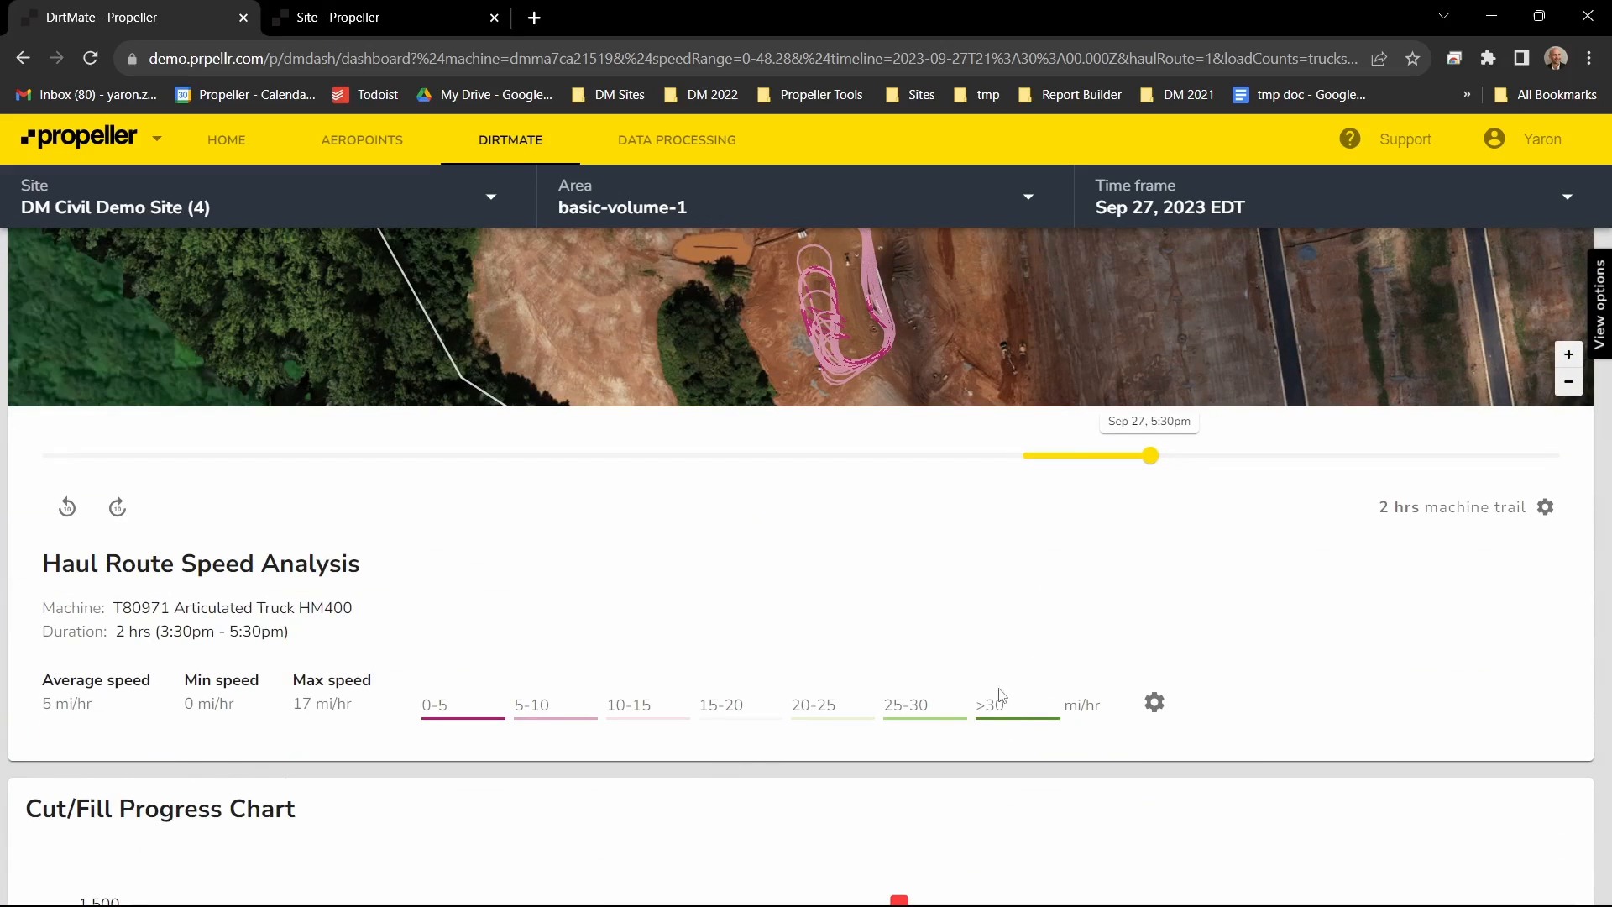
mouse_move(1045, 706)
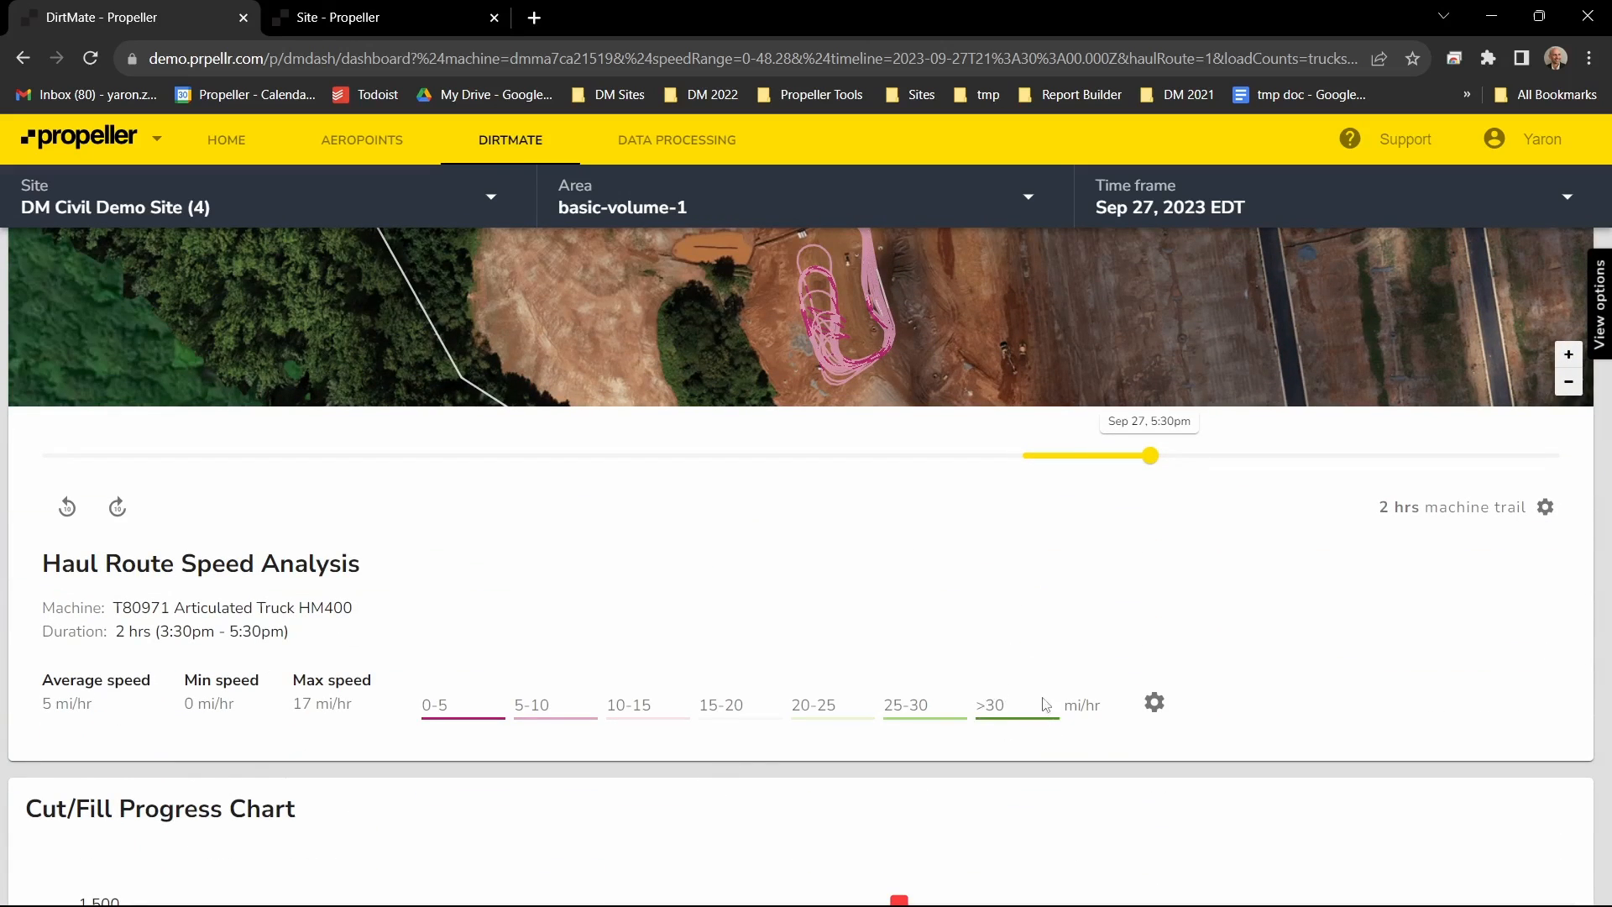
left_click(1153, 702)
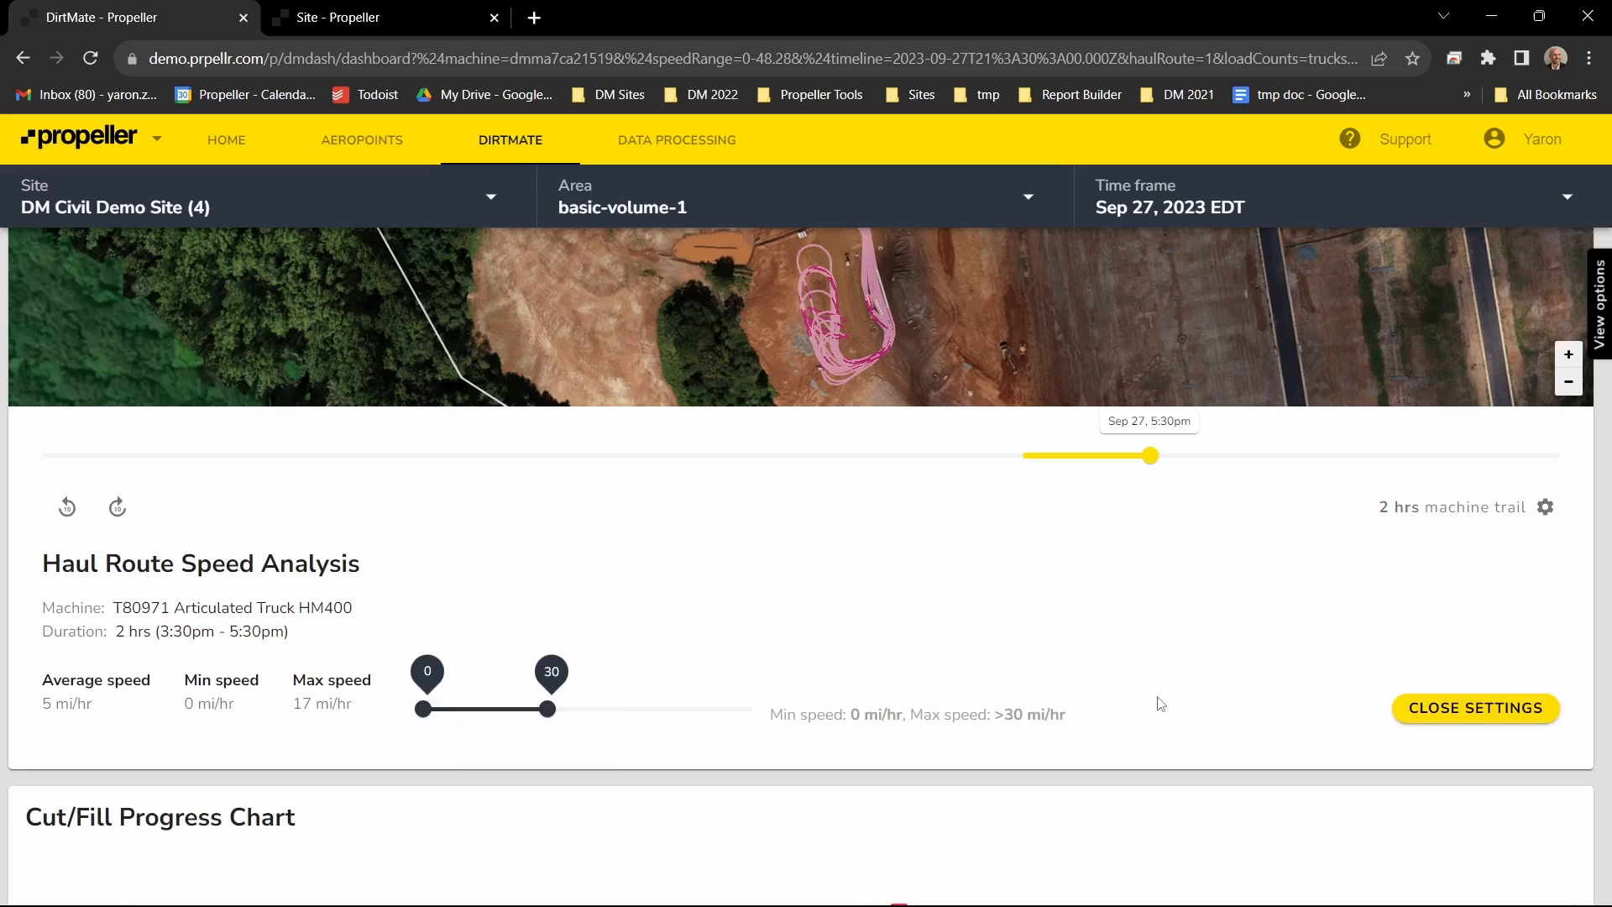
mouse_move(504, 725)
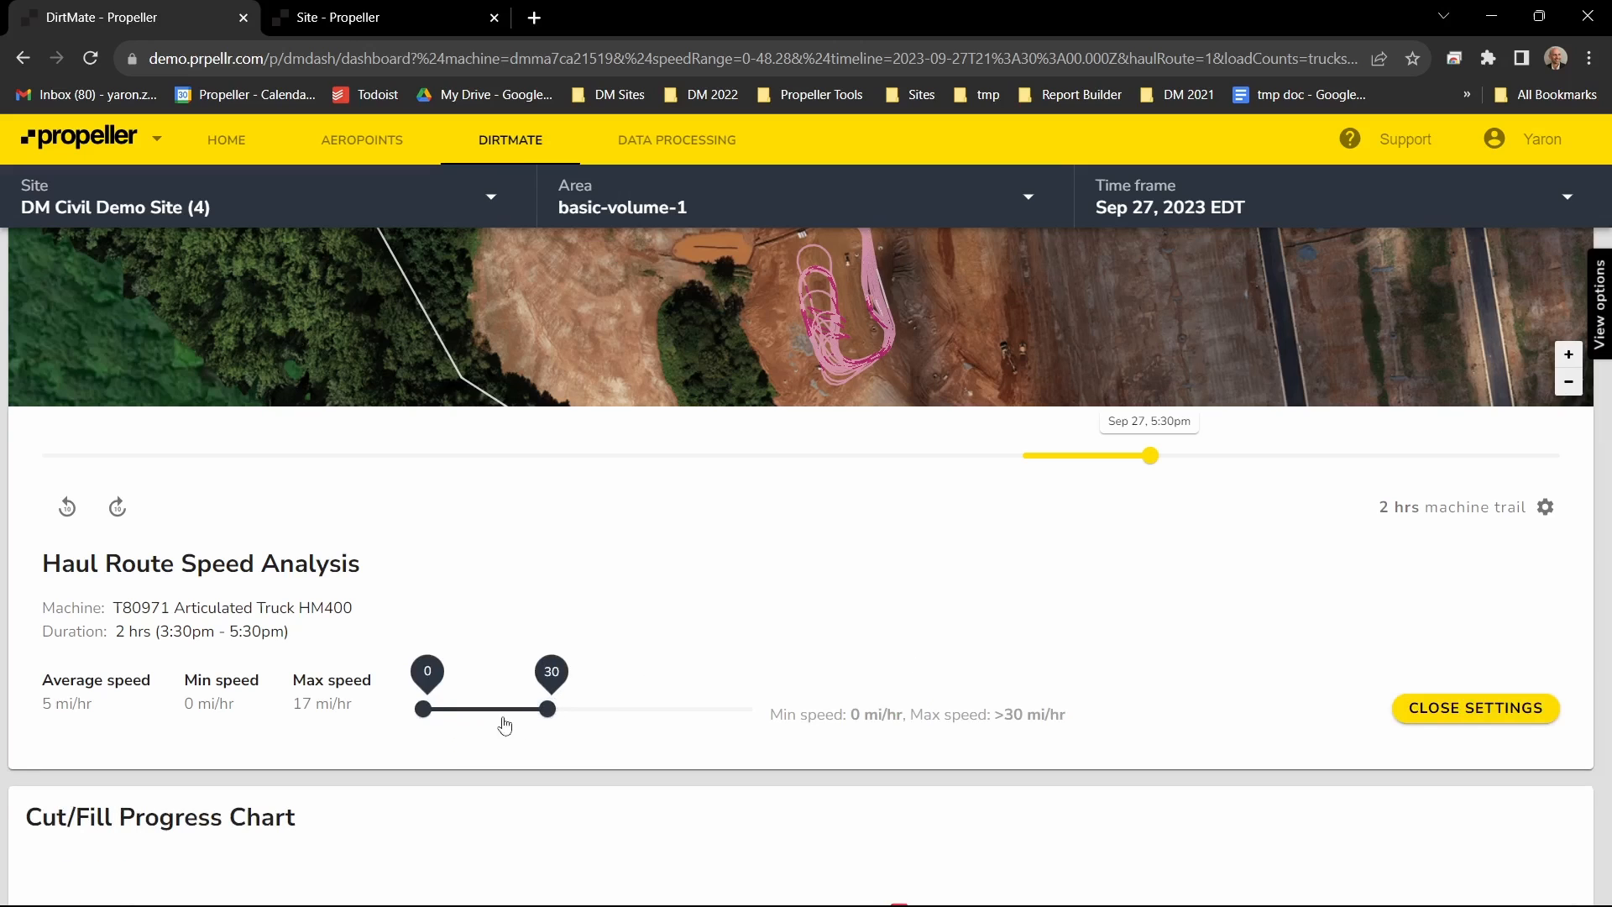
left_click_drag(549, 709, 548, 709)
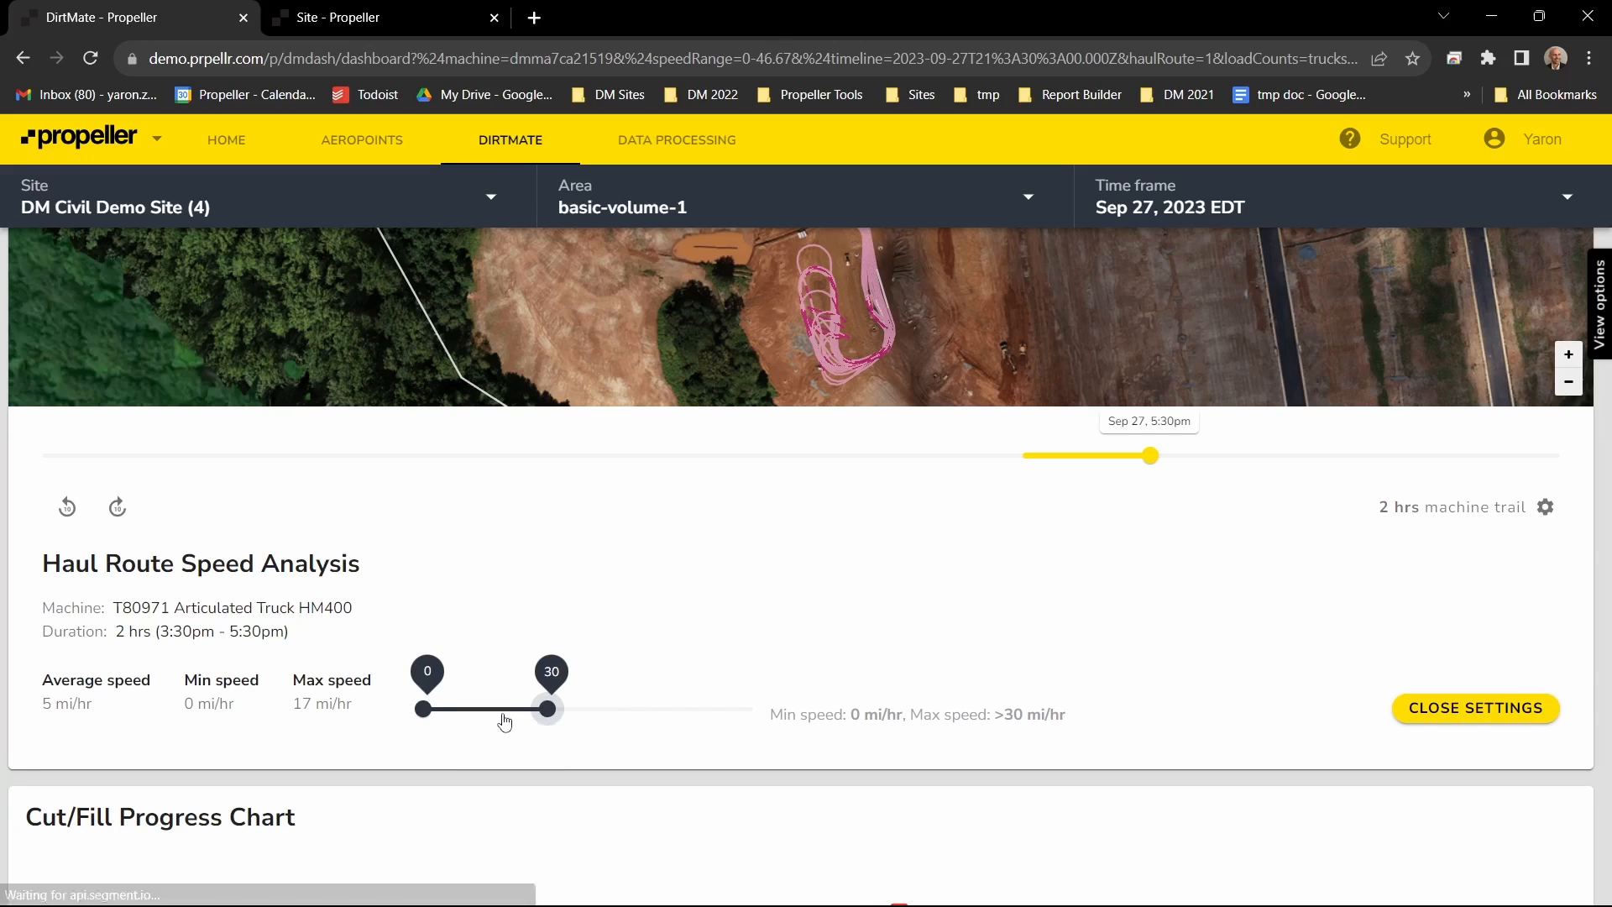
left_click_drag(547, 709, 505, 709)
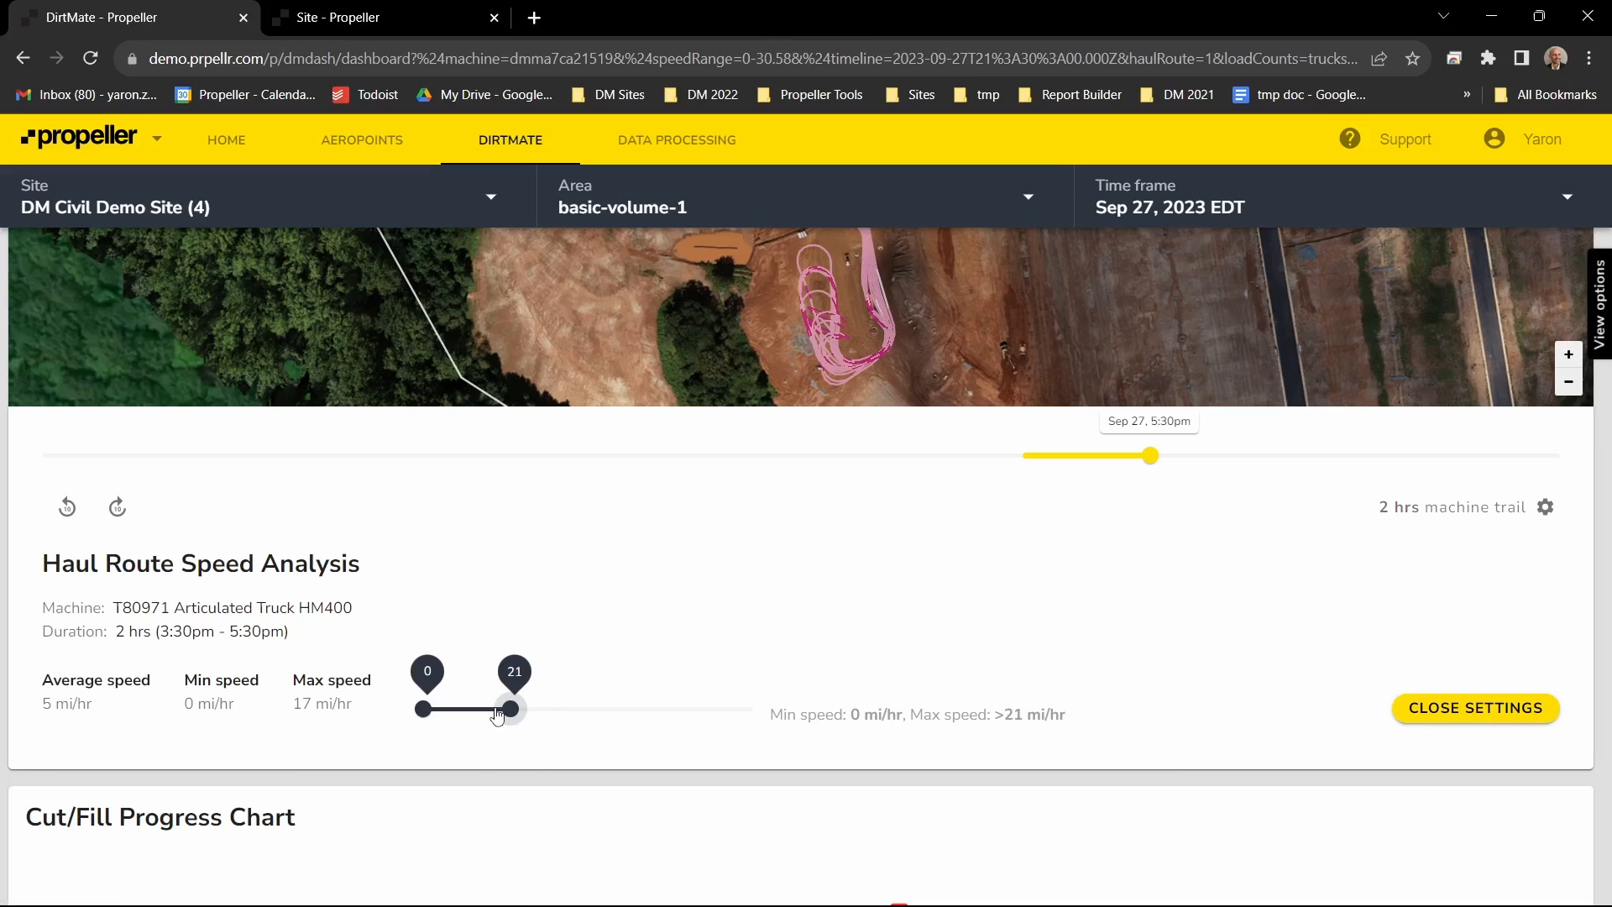